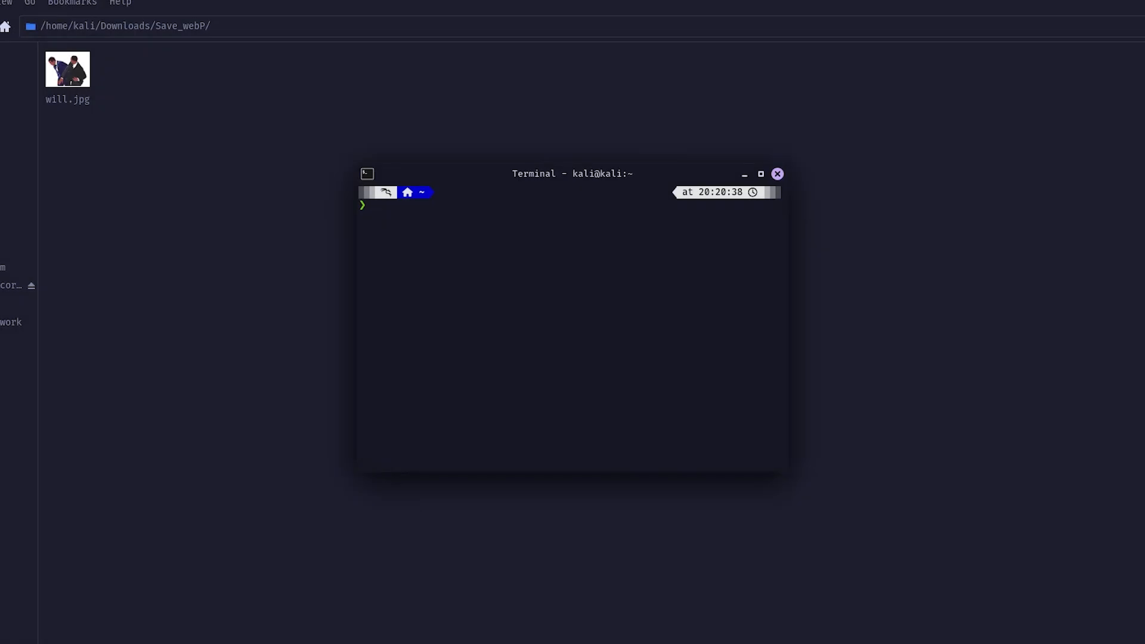
- Set image_source in neofetch's config.conf to /home/kali/Downloads/Save_webP/will.jpg and exit nano
type("nano ~/.config/neofetch/config.conf")
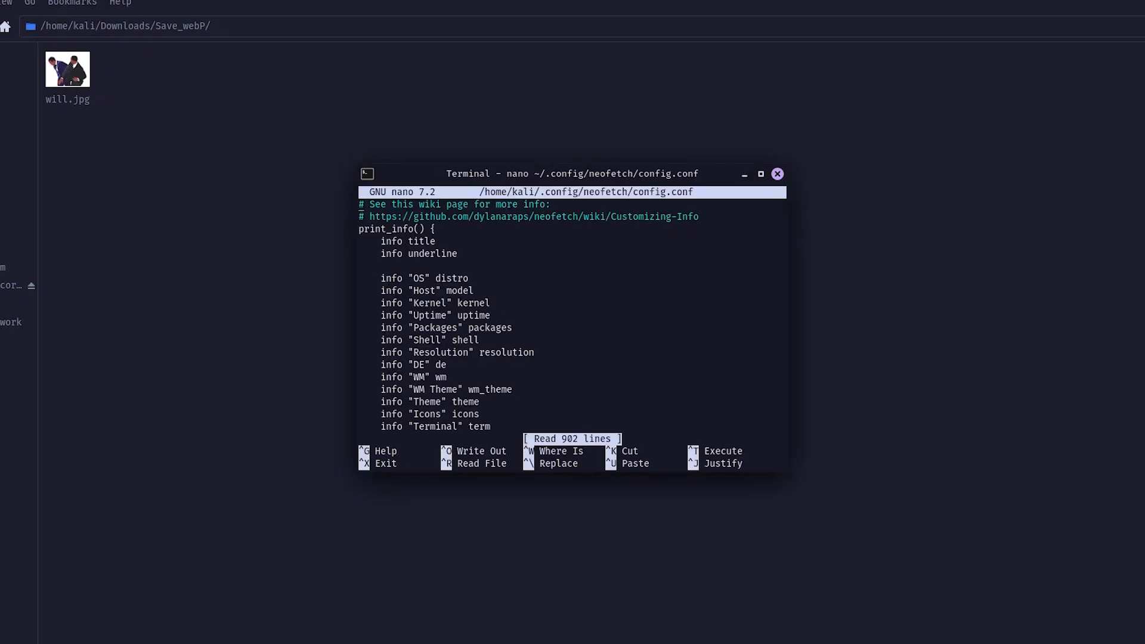
key("ctrl+w")
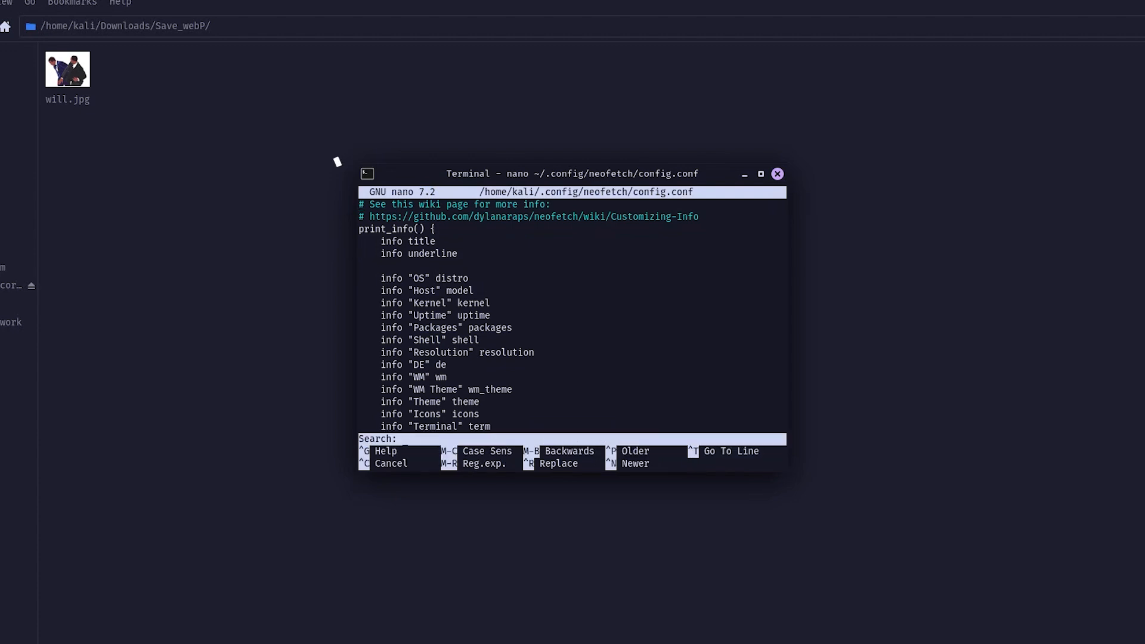
type("image")
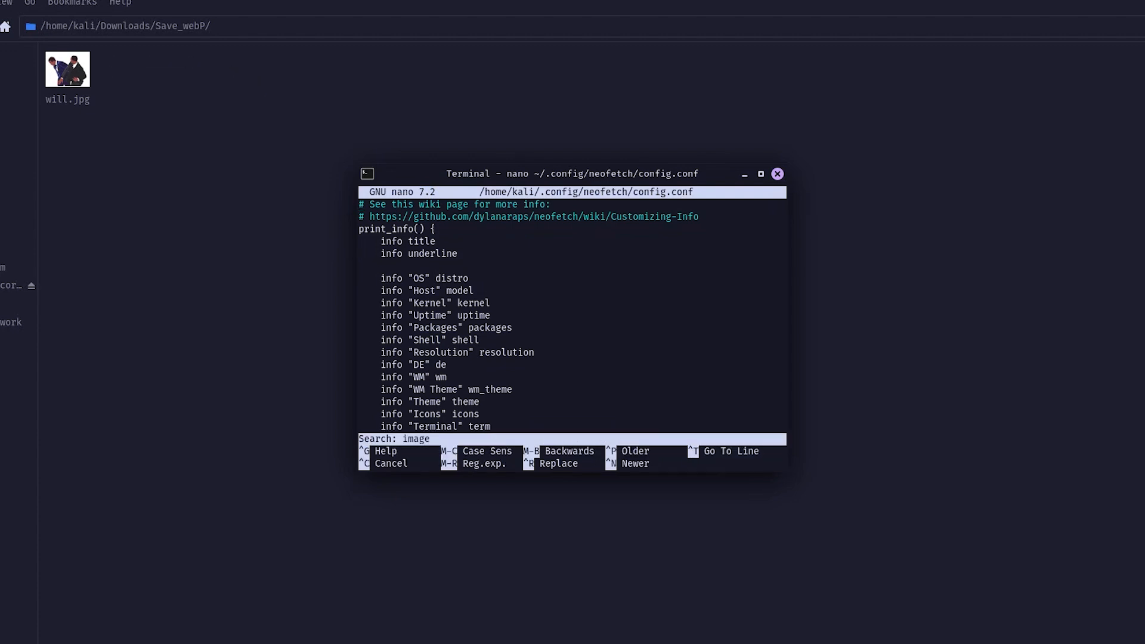
key("Enter")
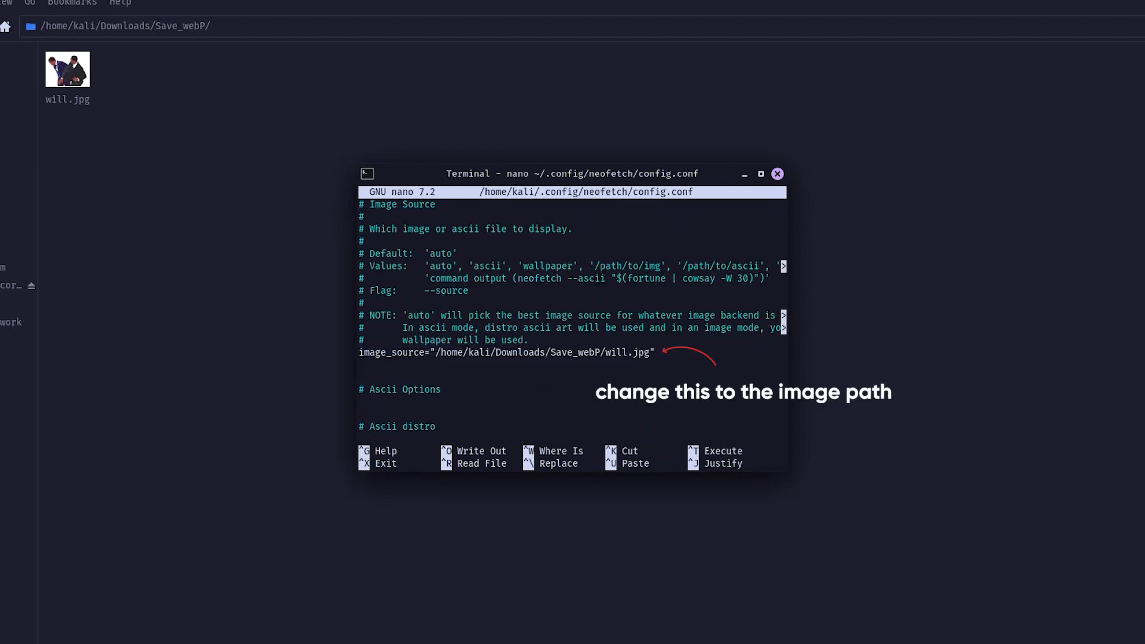
key("ctrl+x")
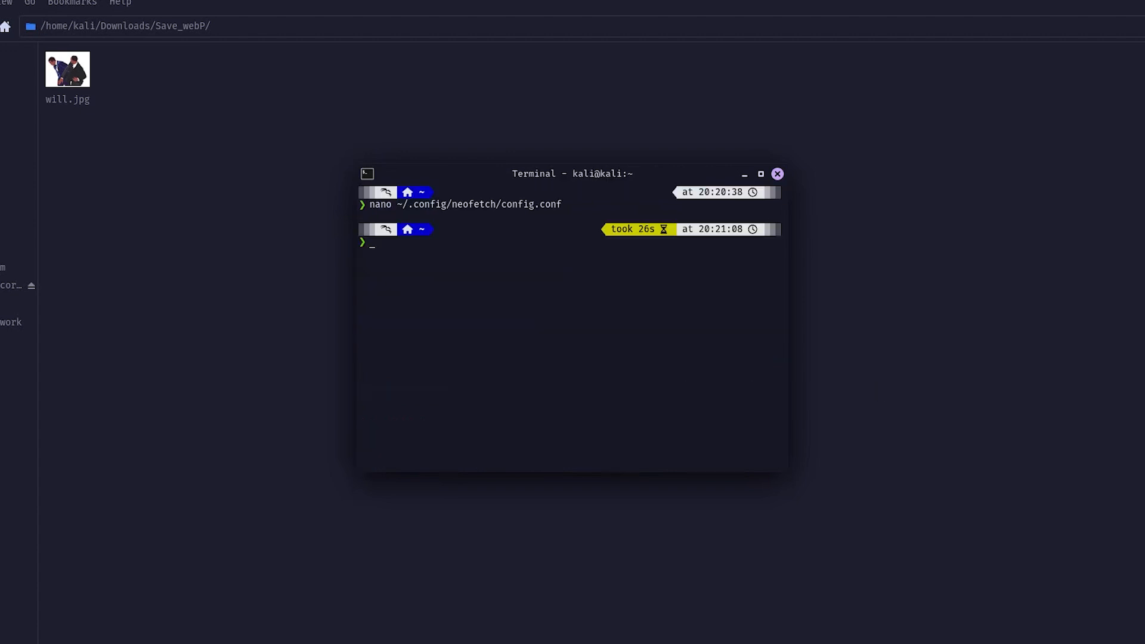
- Run neofetch, ifconfig, ping google.com and netstat -tuln, then clear the screen
type("neofecth")
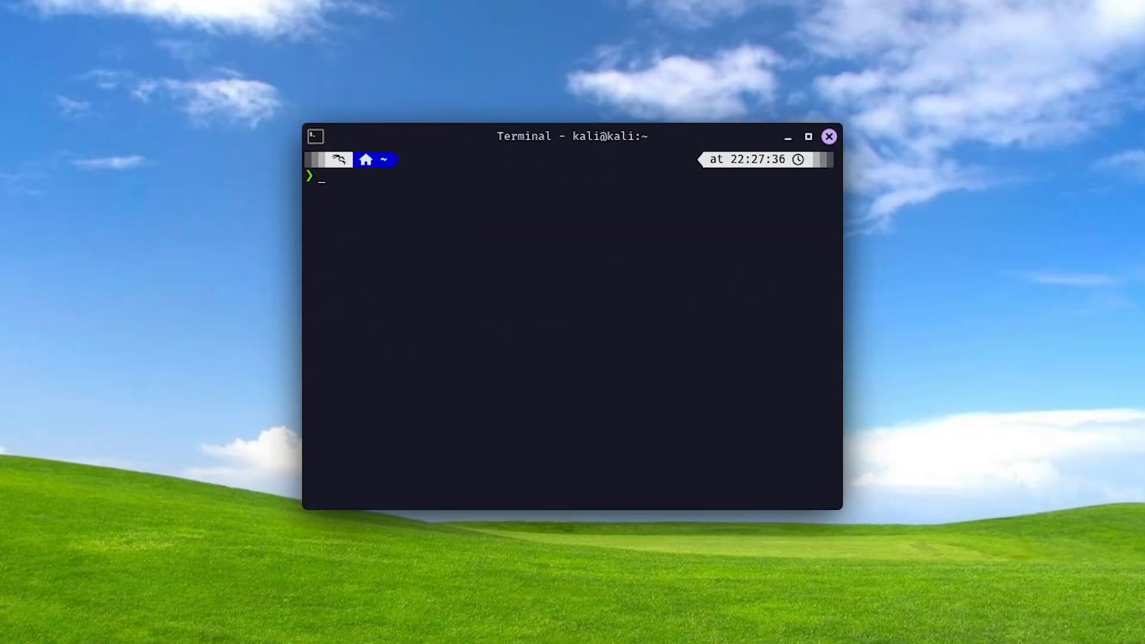
type("ifconfig")
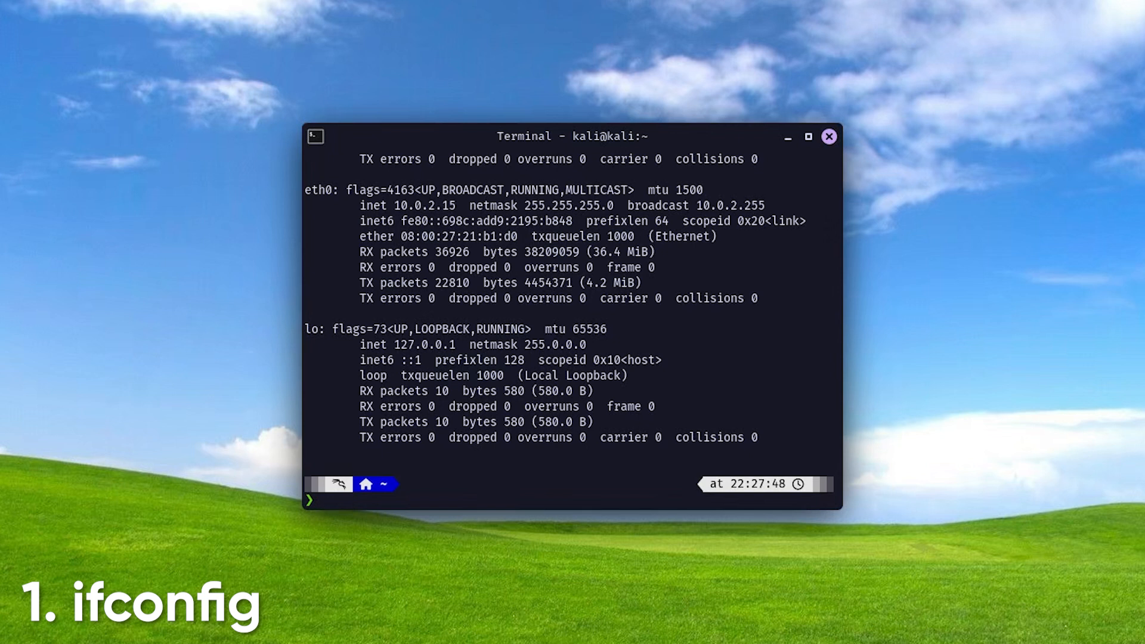
type("ping google.com")
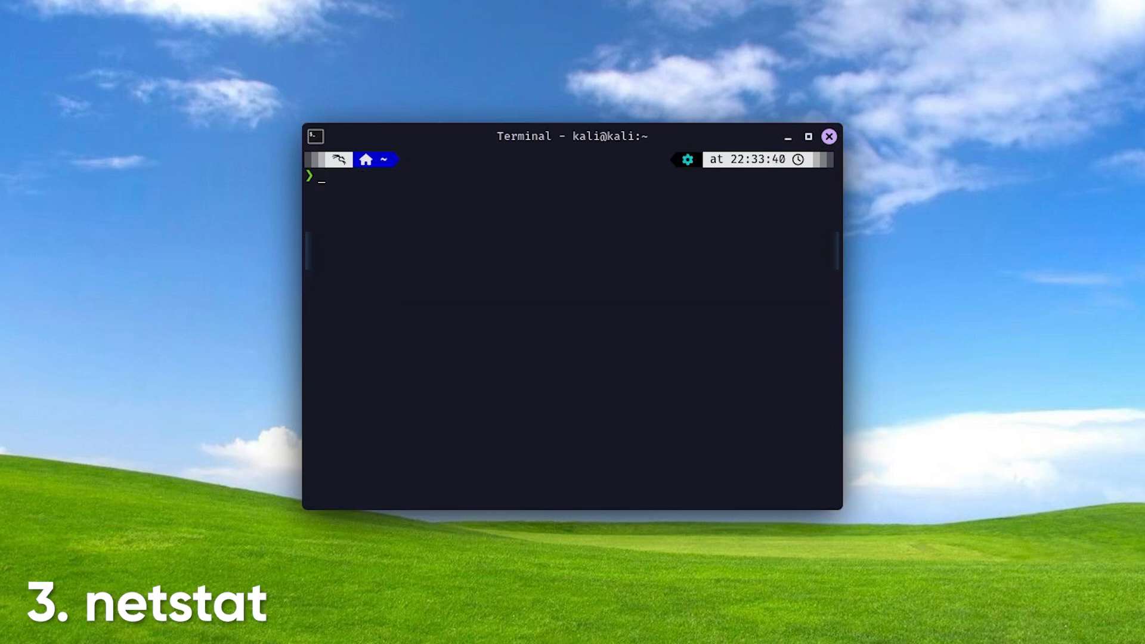
type("netstat -tuln")
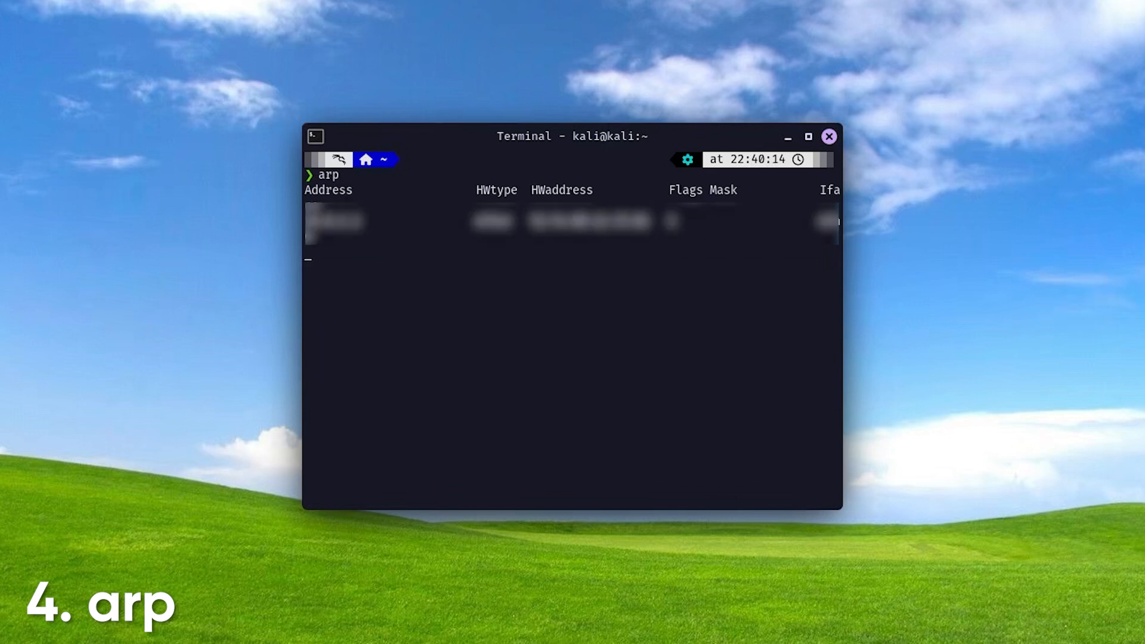
key("Return")
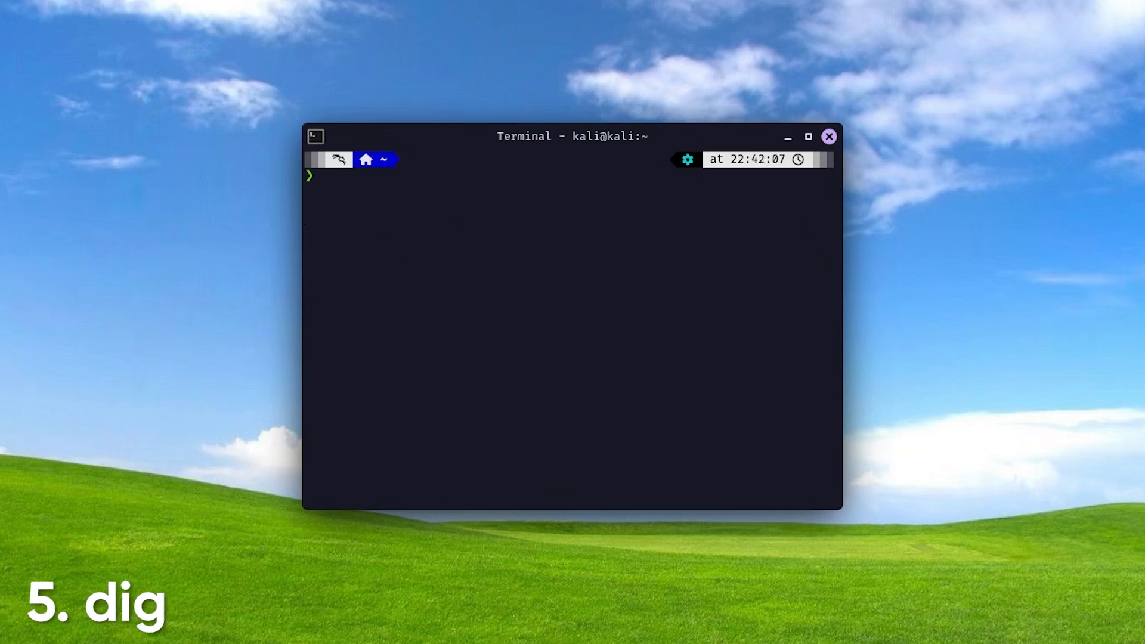
- Look up google.com with dig, whois and host
type("dig google.com")
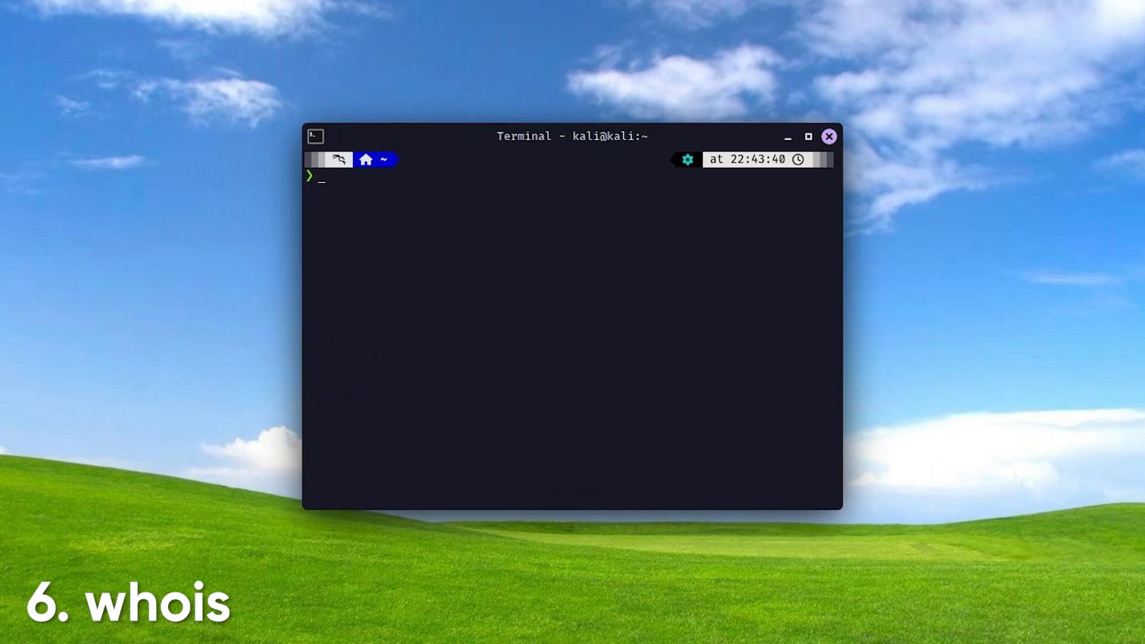
type("whois google.com")
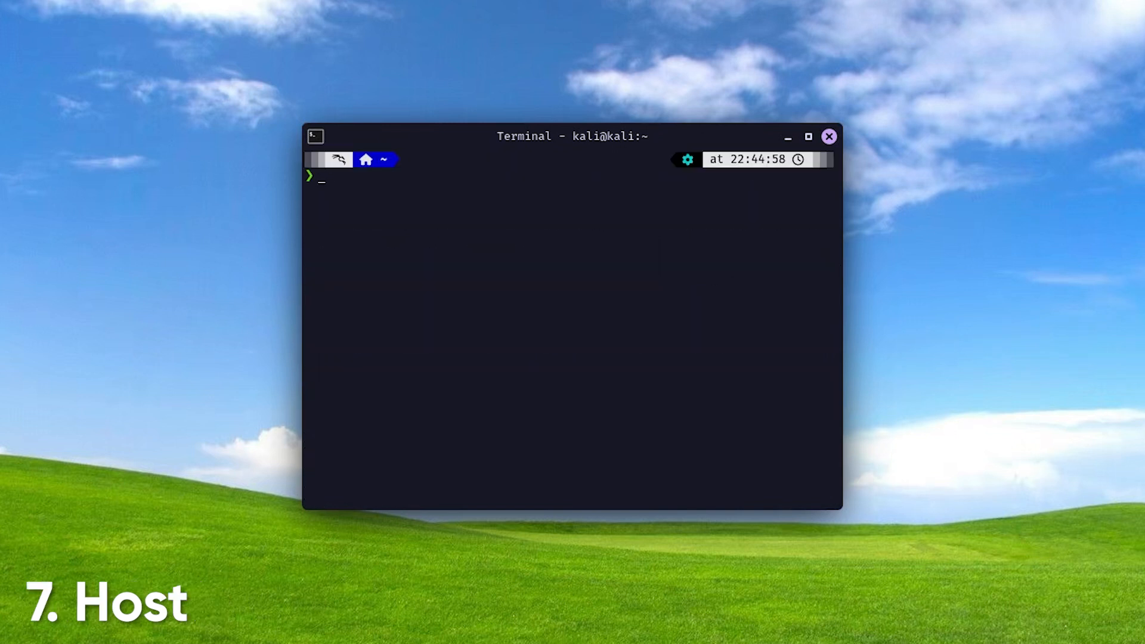
type("host google.com")
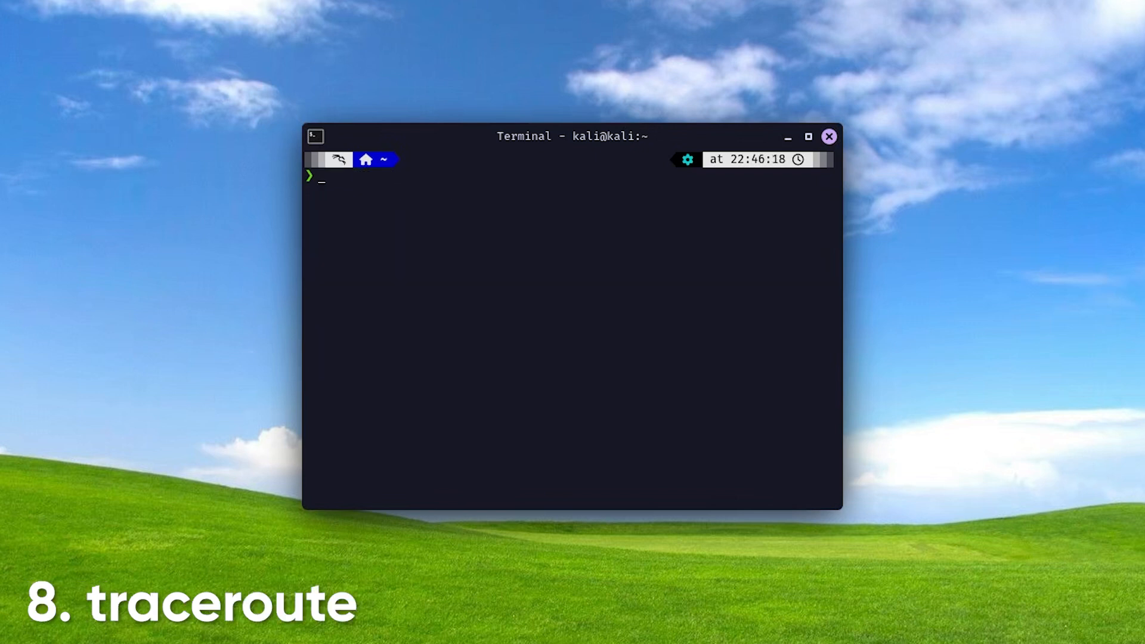
type("traceroute google.com")
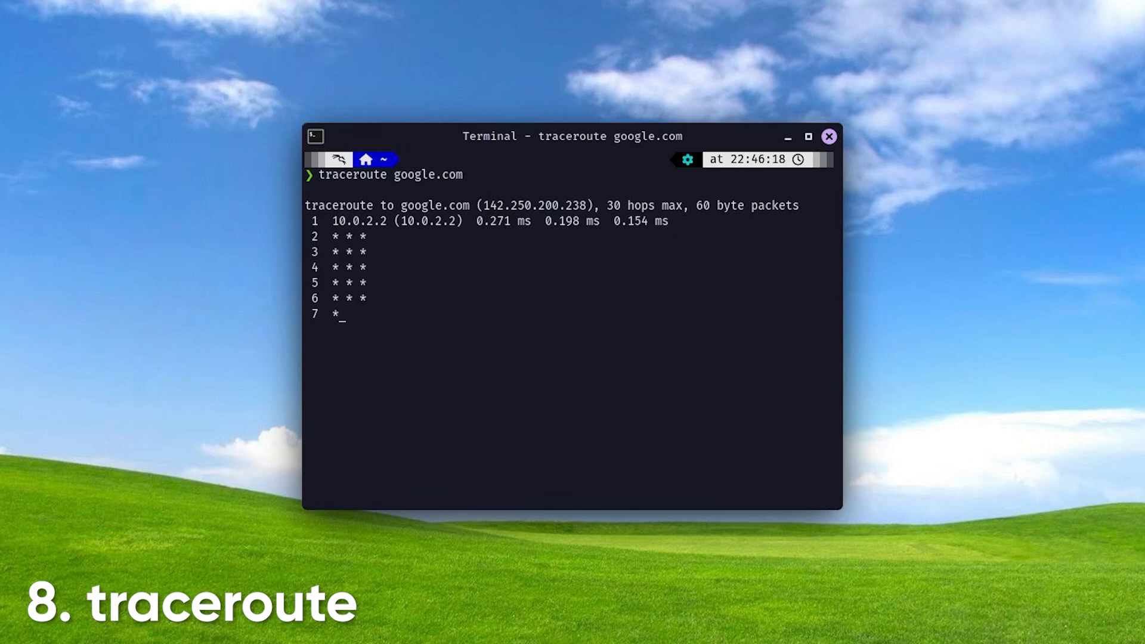
type("route -n")
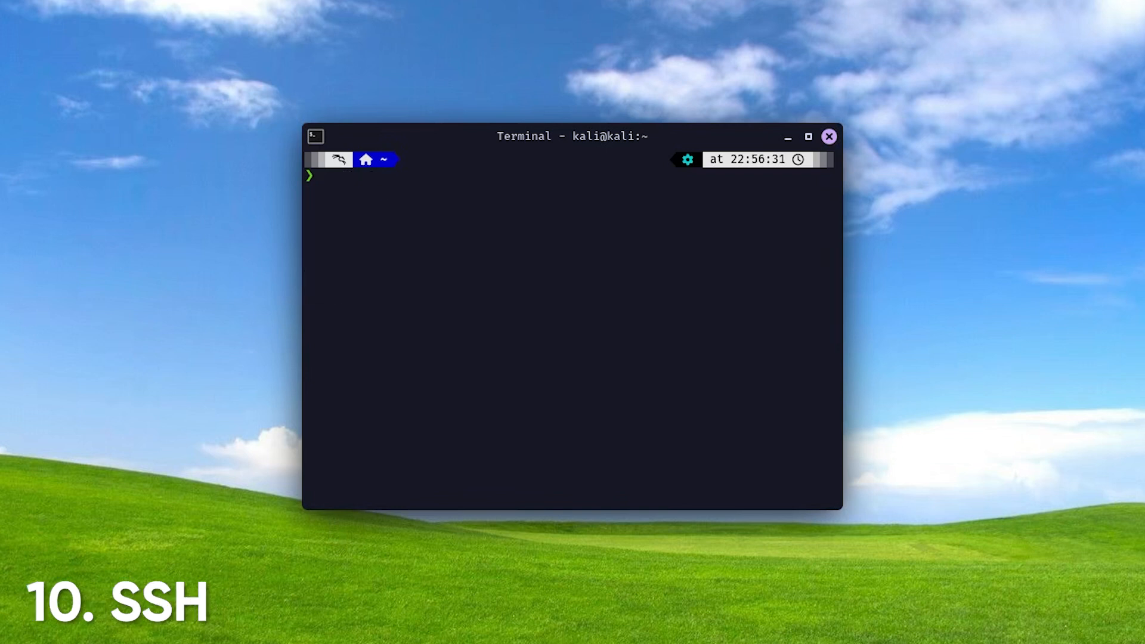
type("ssh -T git@github.com")
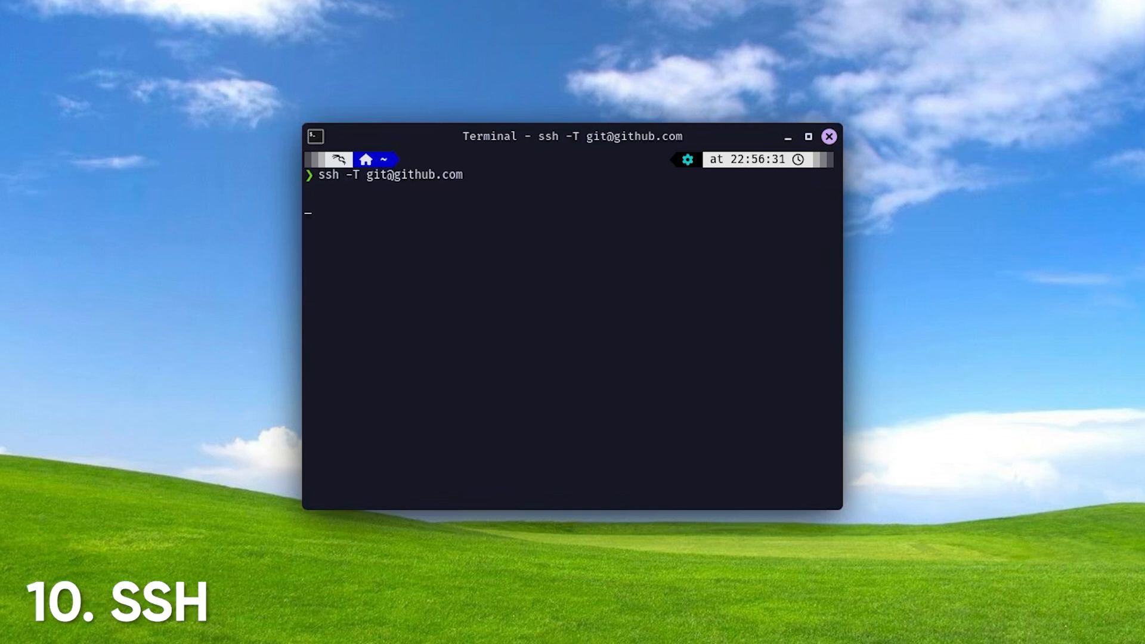
type("yes")
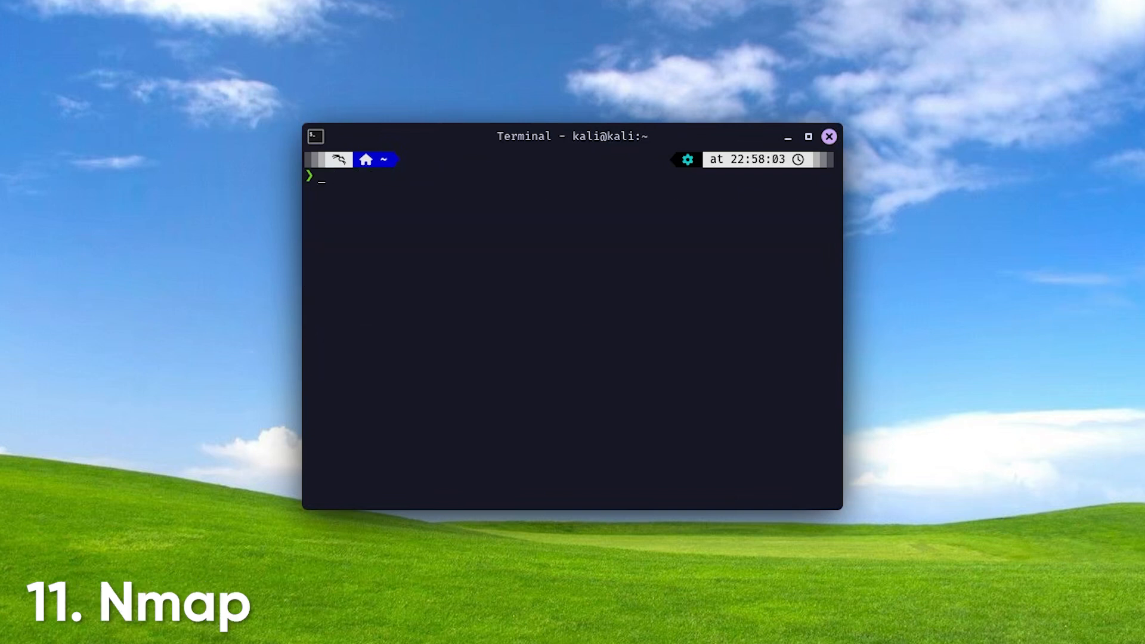
- Scan 192.168.1.1 with nmap, launch Wireshark, and list the iptables chains
type("nmap 192.168.1.1")
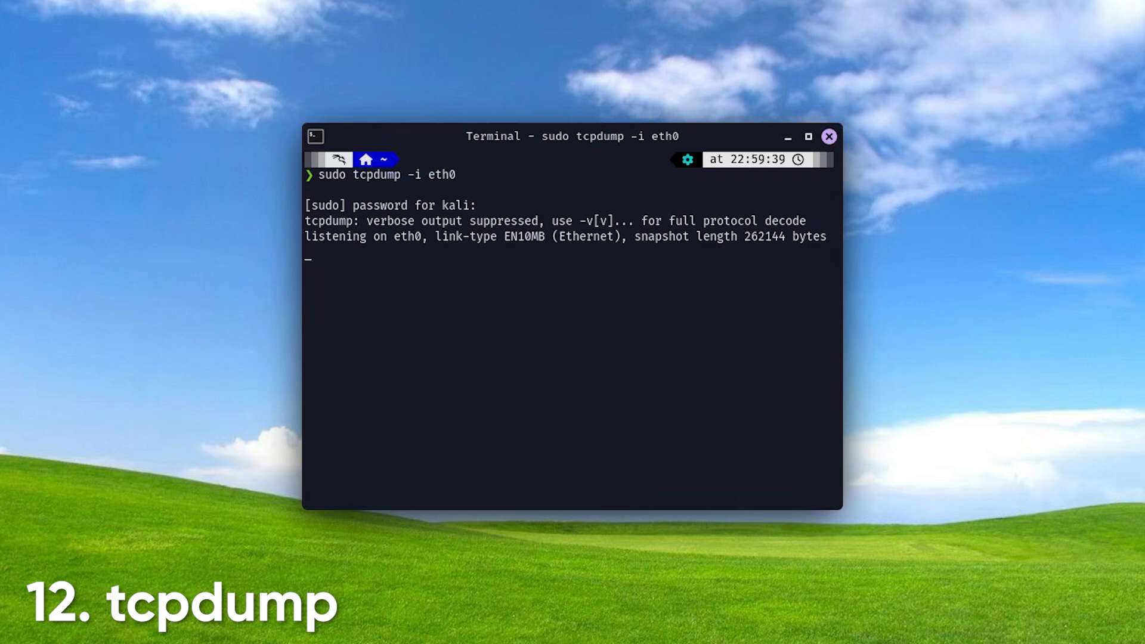
type("wireshark")
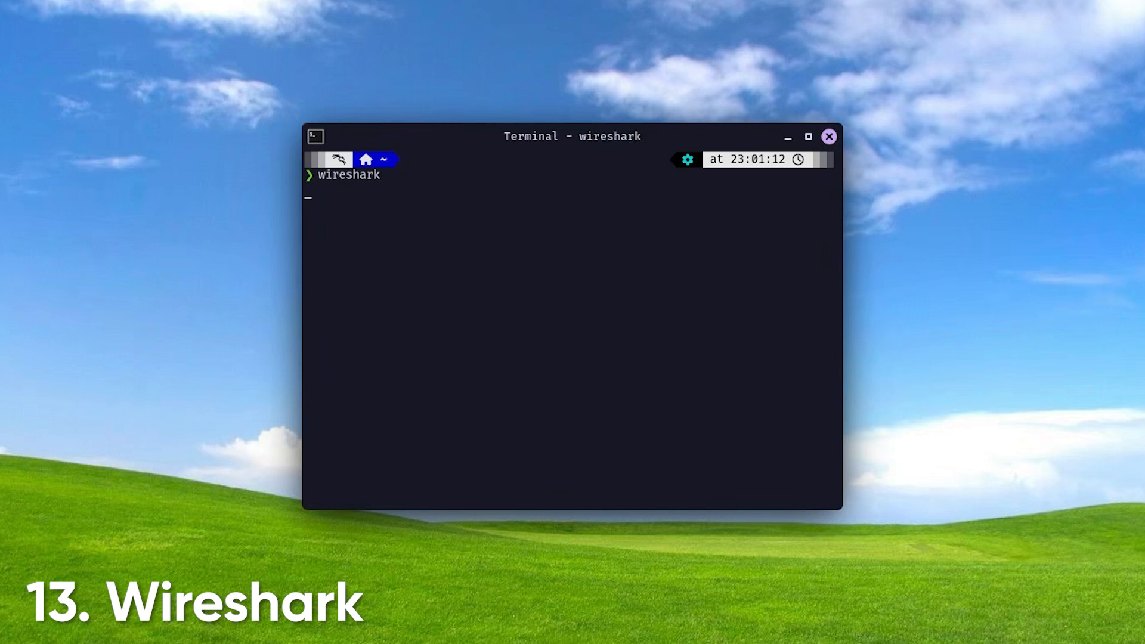
key("Return")
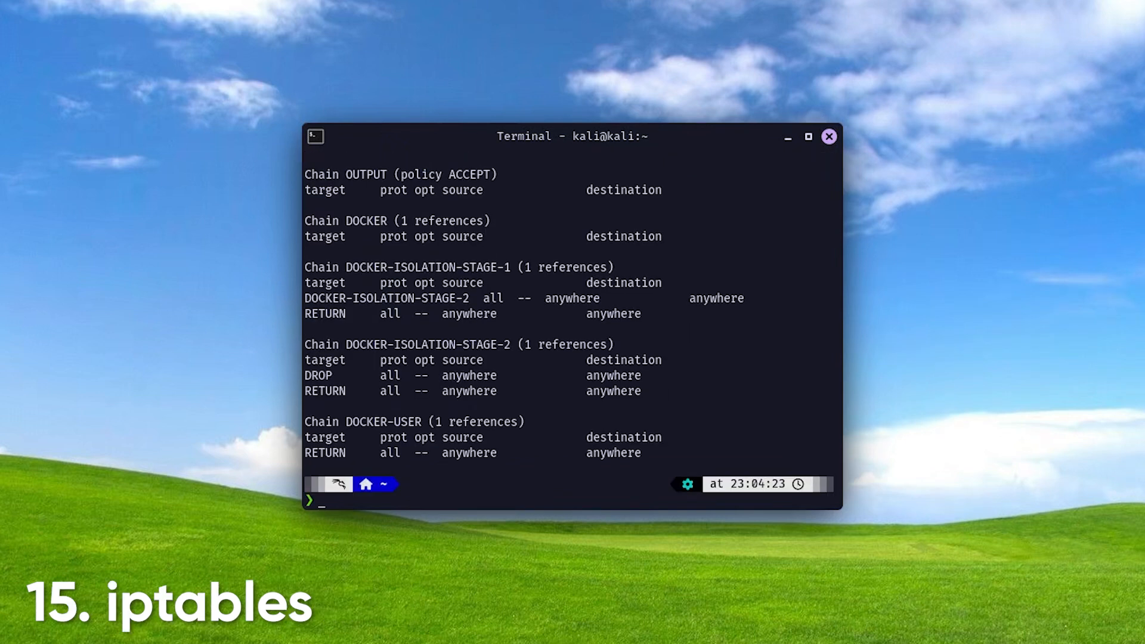
type("sudo iptables -L")
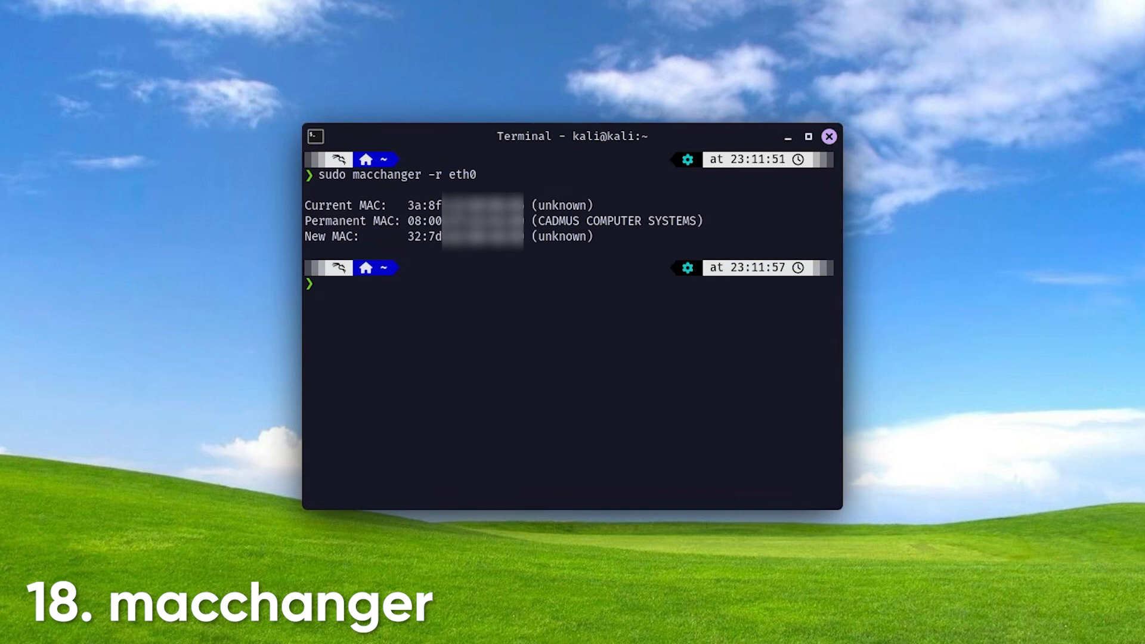
- Run nbtscan and ipcalc on 192.168.1.0/24, generate sshkeygen.txt keys, and show openvpn help
type("nbtscan 192.168.1.0/24")
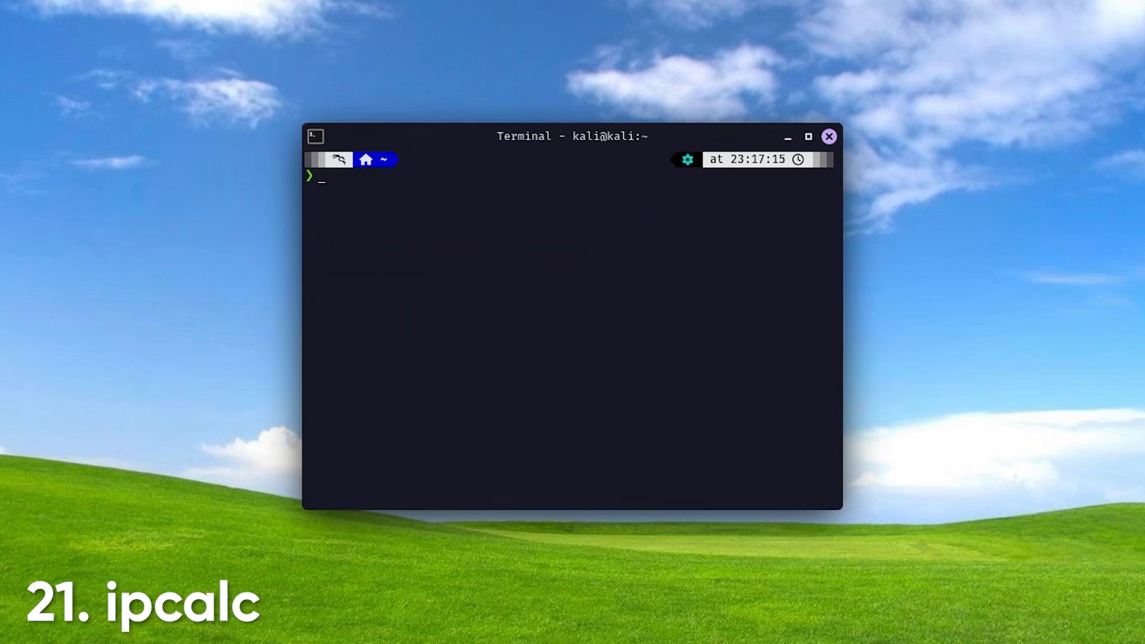
type("ipcalc 192.168.1.0/24")
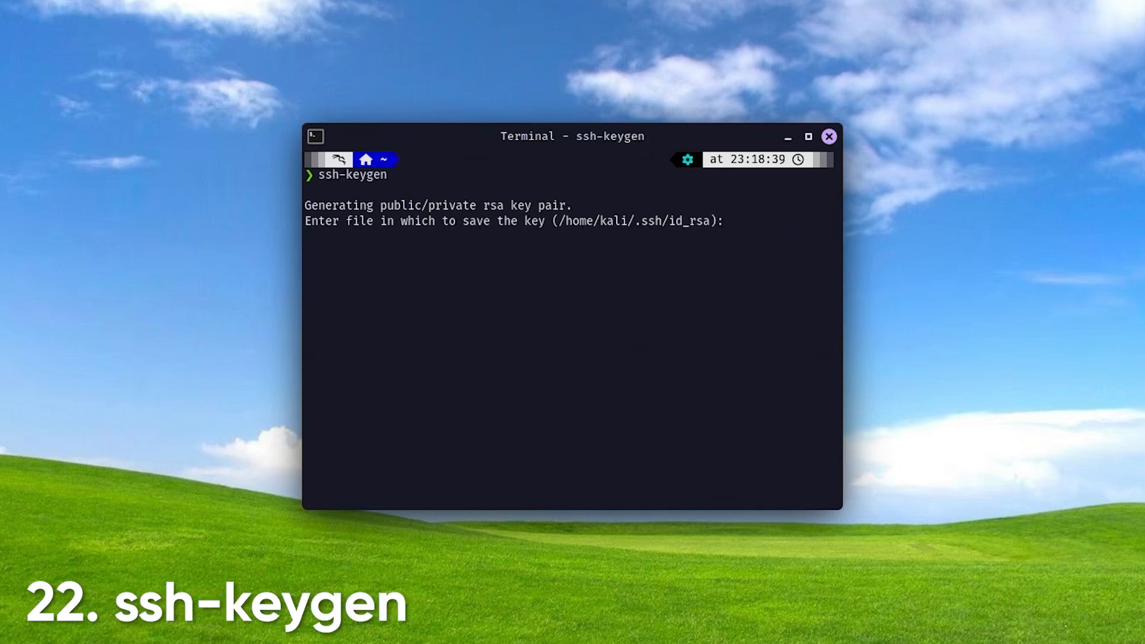
type("sshkey")
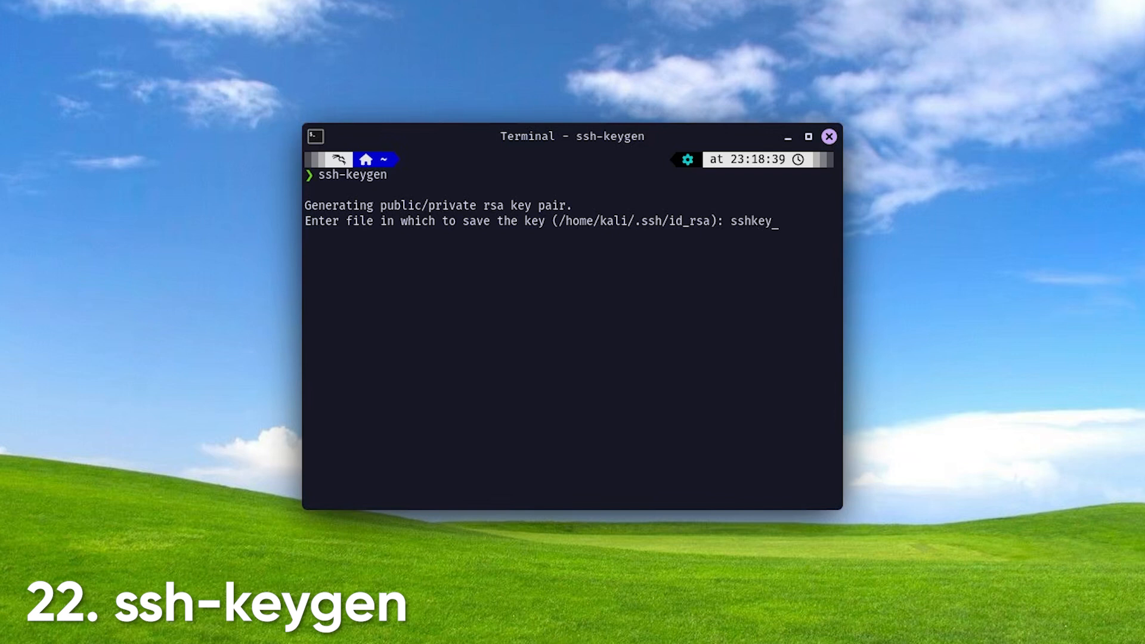
type("gen.txt")
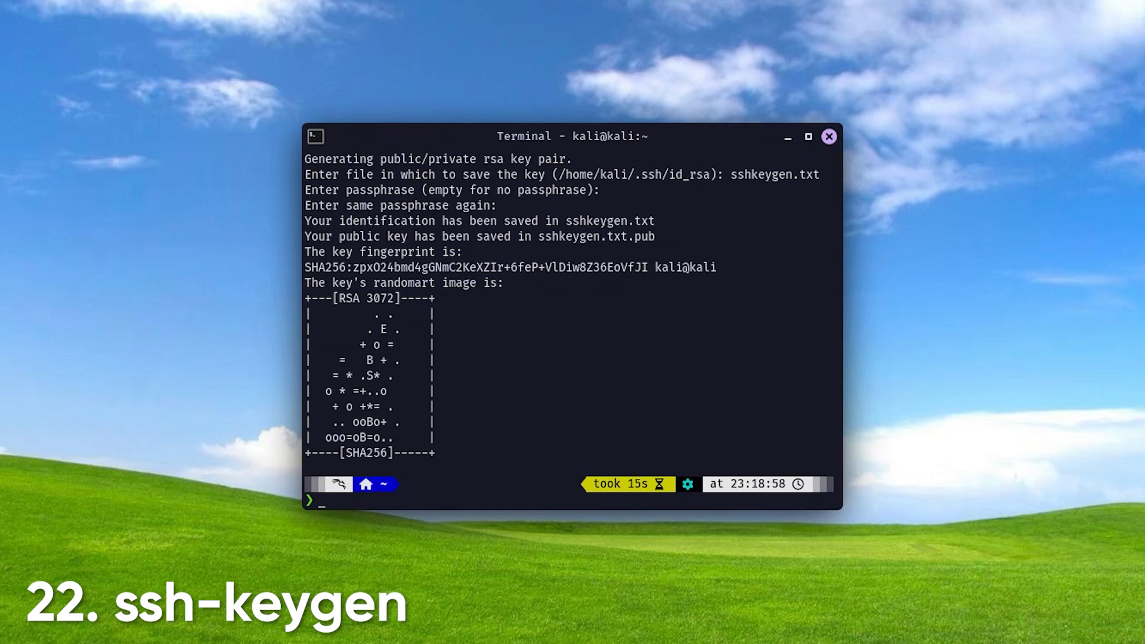
type("openvpn")
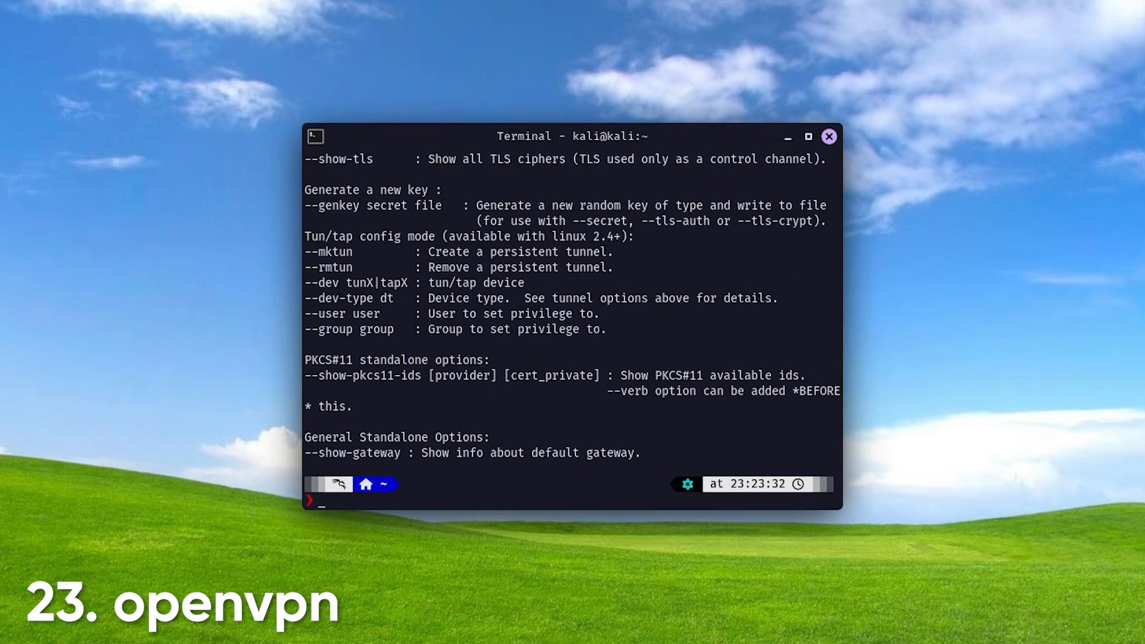
type("openvpn")
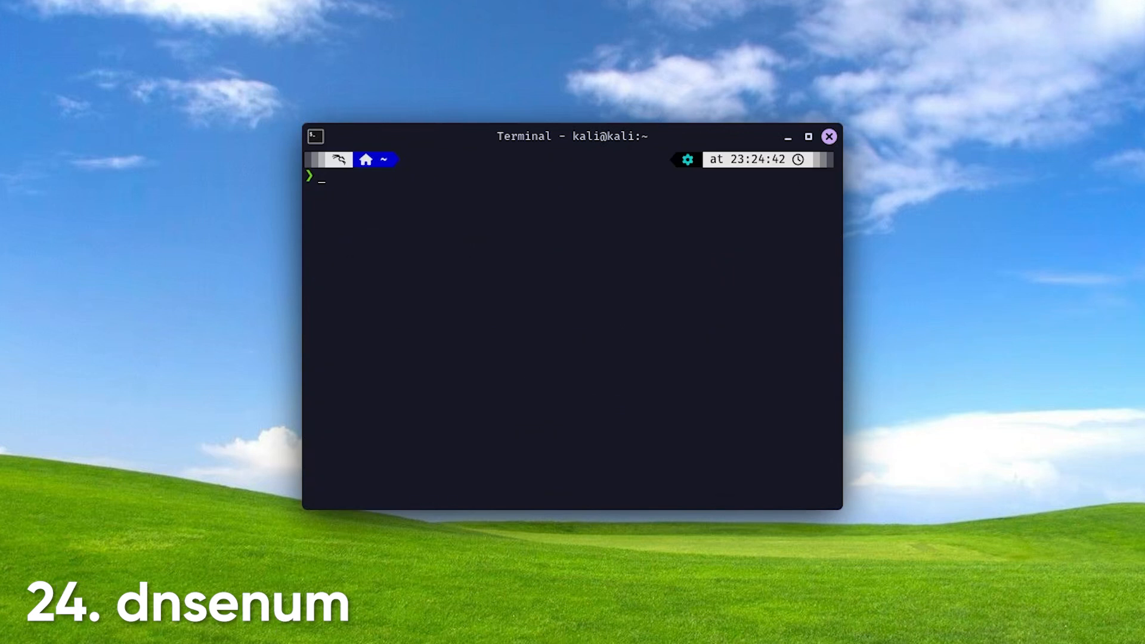
- Enumerate google.com DNS records, start wifite against AirLink89300, and list aircrack-ng options
type("dnsenum google.com")
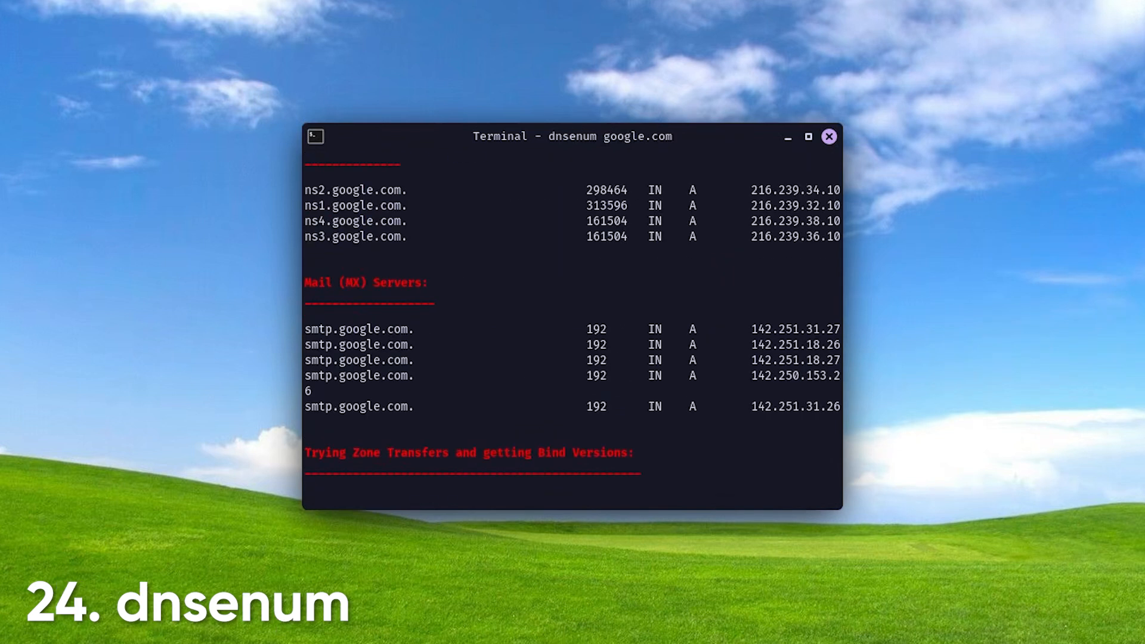
scroll("down", 3)
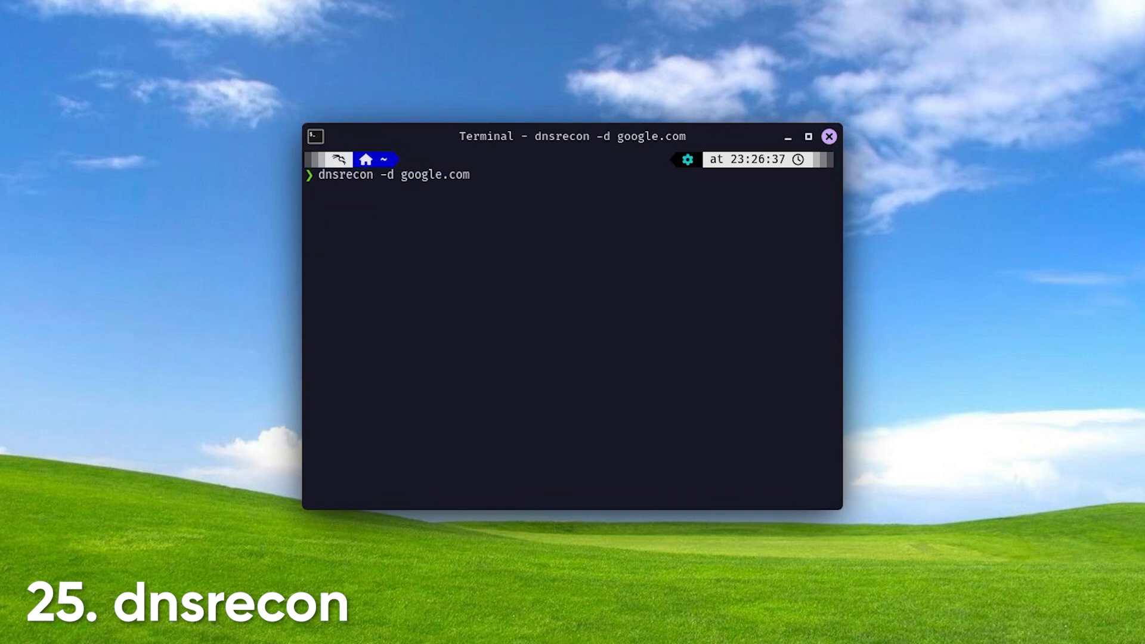
key("Return")
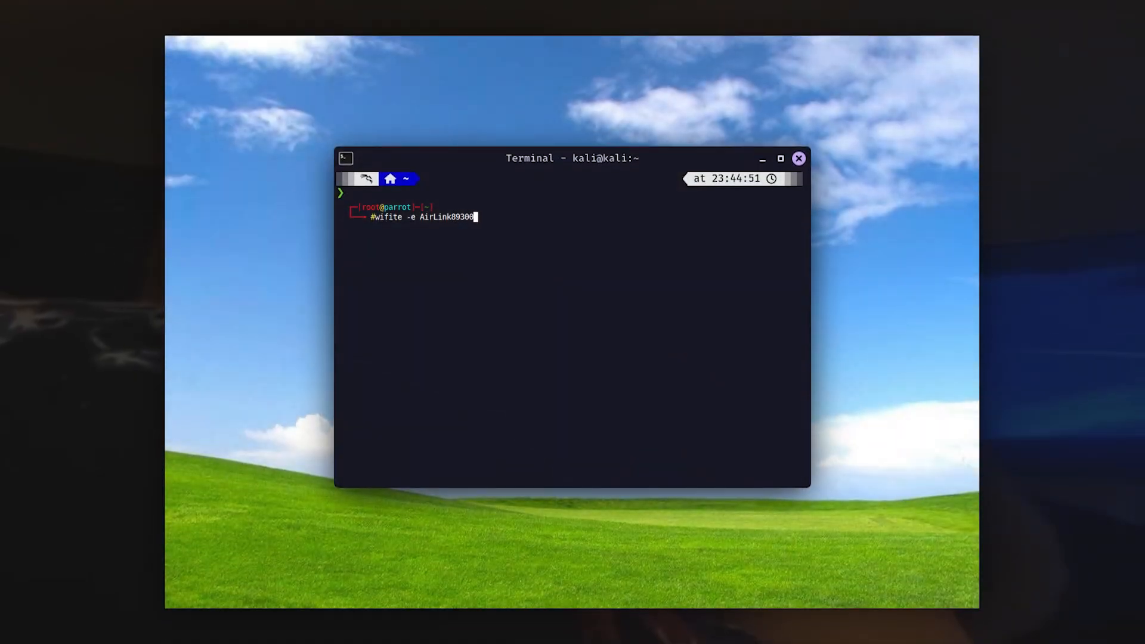
key("Return")
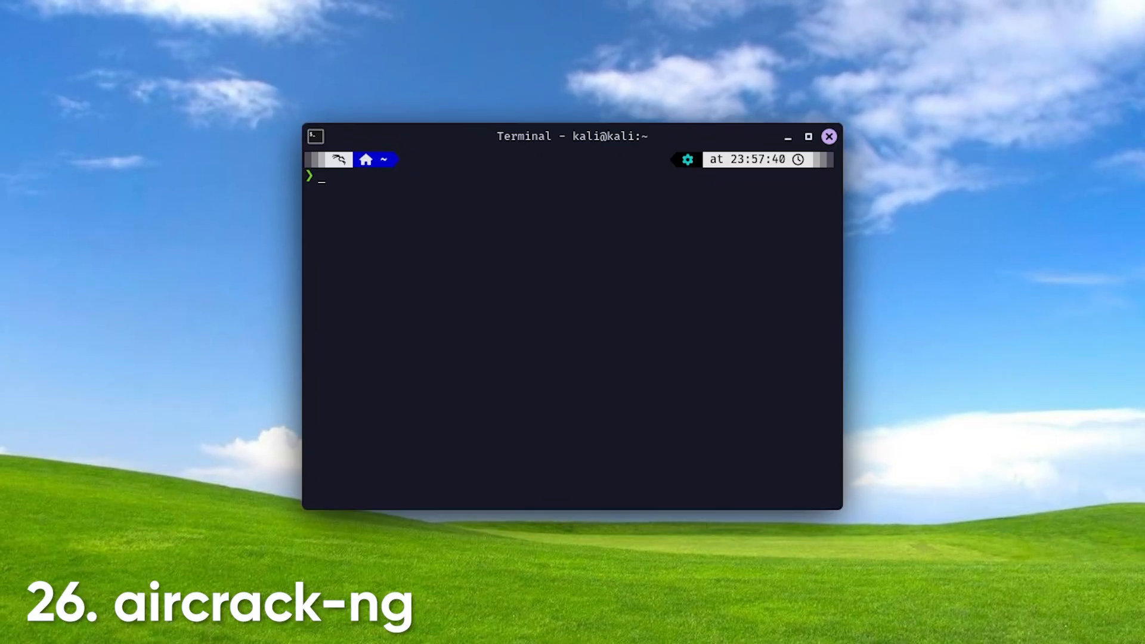
key("Return")
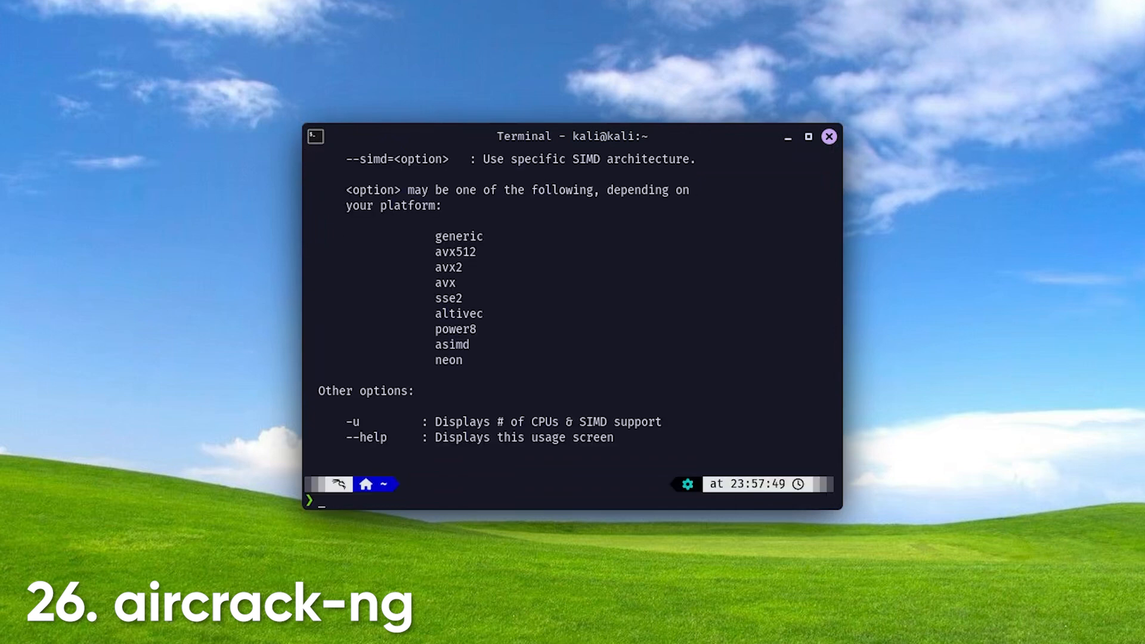
- Run reaver, hydra against 192.168.1.100, msfconsole, sqlmap on example.com, and snort
type("reaver -i wlan0mon -b 00:11:22:33:44:55 -vv")
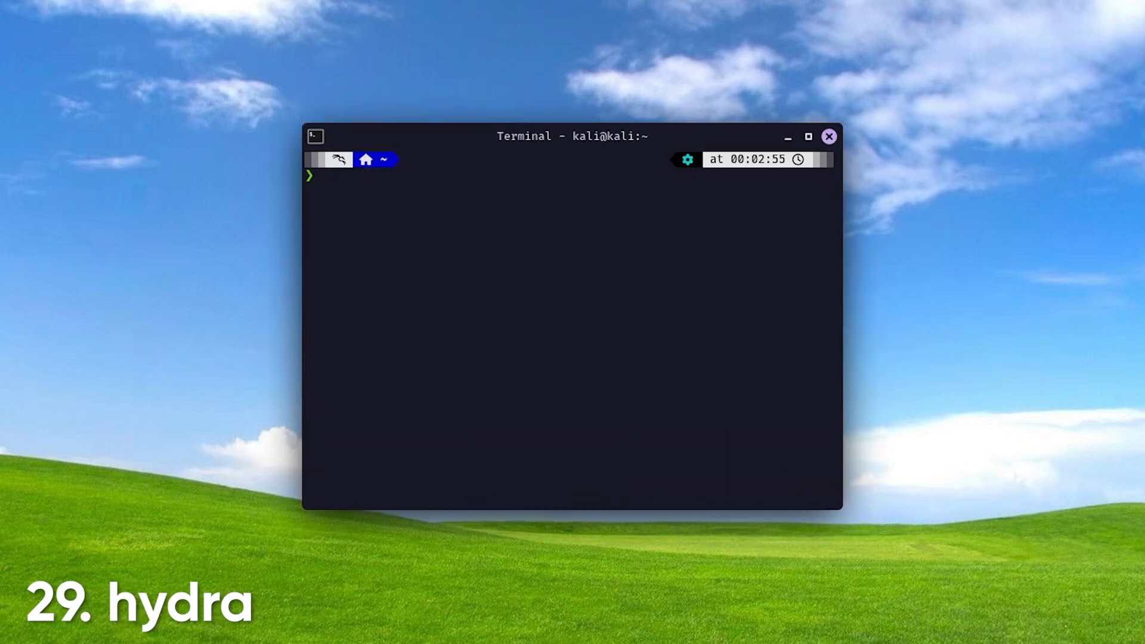
type("hydra -l admin -P /usr/share/wordlists/rockyou.txt ssh://192.168.1.100")
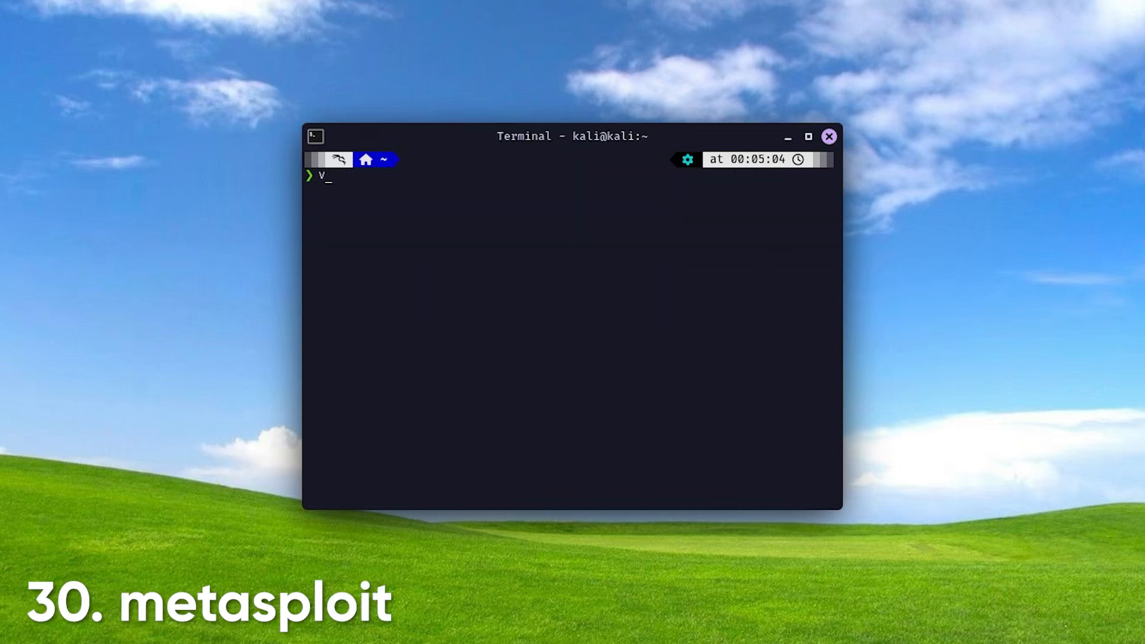
type("msfconsole")
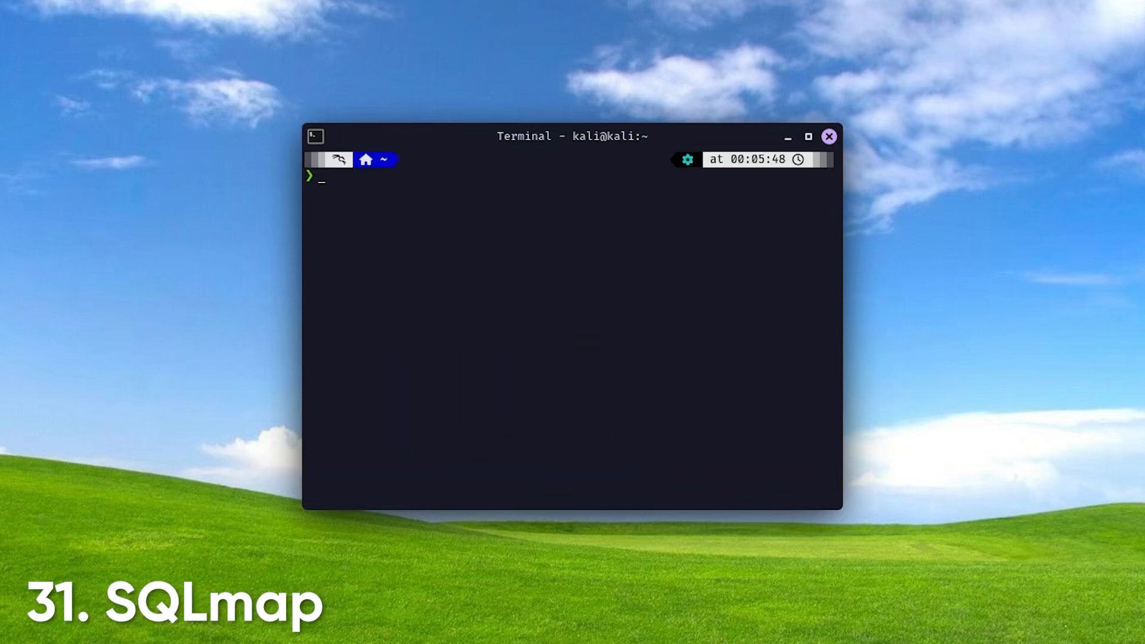
type("sqlmap -u \"http://example.com/index.php?id=1\" --dbs")
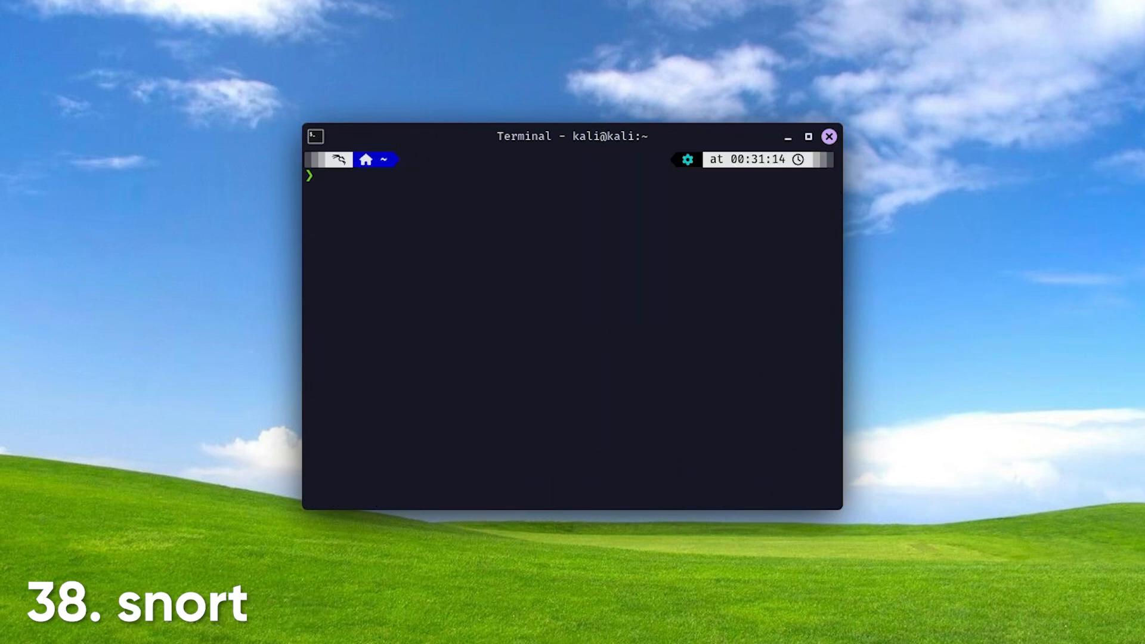
type("snort")
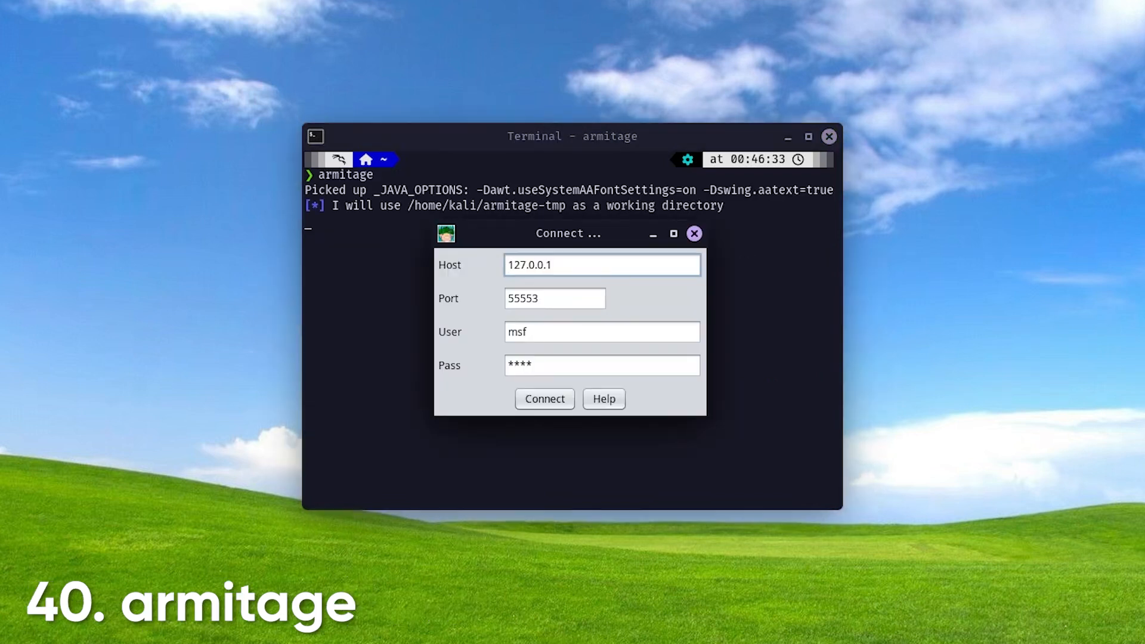
- Connect Armitage, launch DirBuster, gobuster example.com, stegcracker will.jpg, and request sshuttle help
left_click(543, 399)
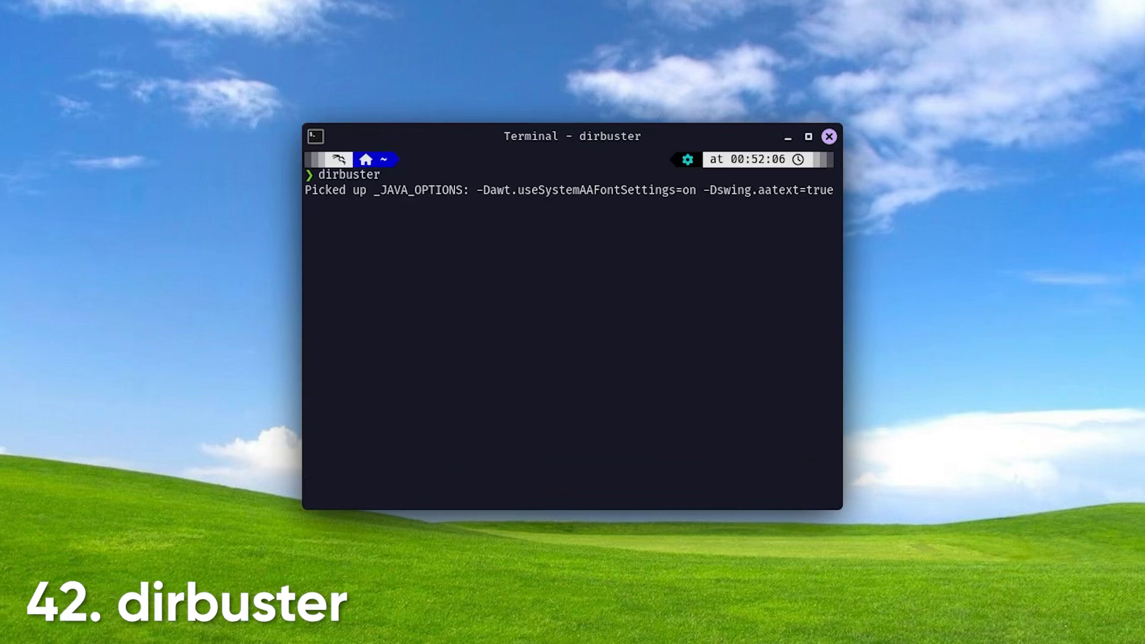
key("Return")
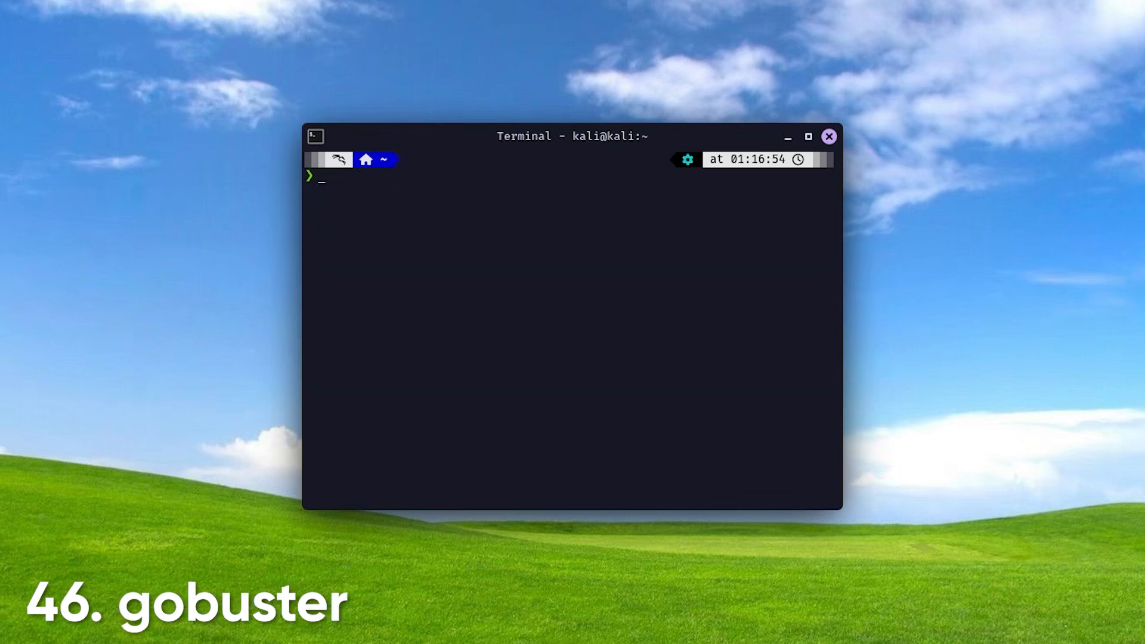
type("gobuster dir -u http://example.com -w /usr/share/wordlists/dirbuster/directory-list-2.3-medi")
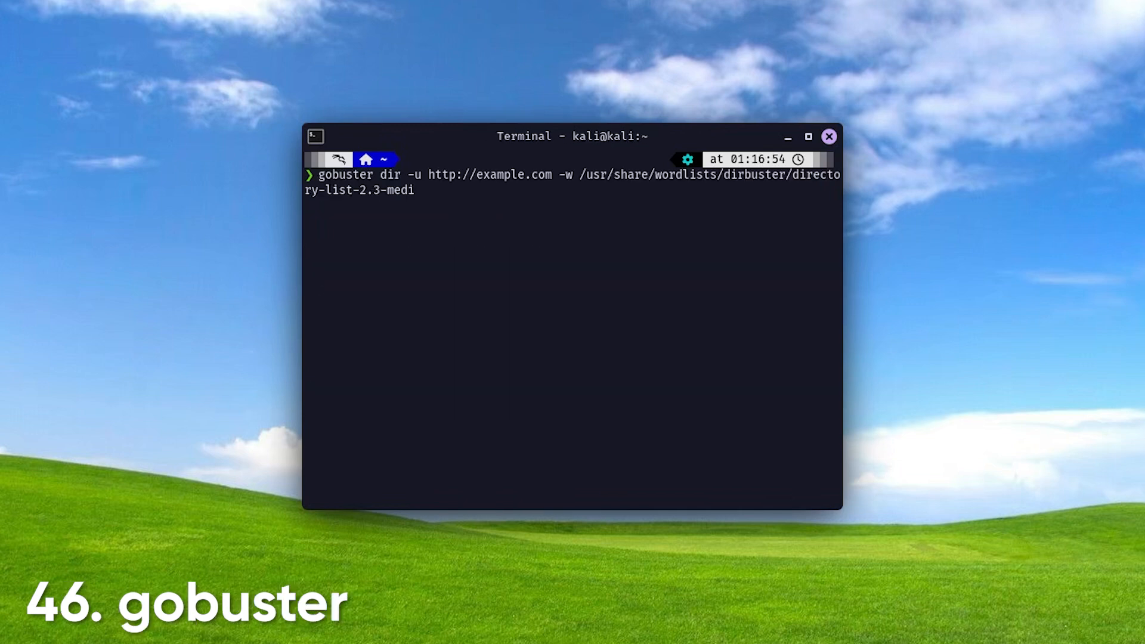
type("stegcracker /home/kali/Downloads/Save_webP/will.jpg /usr/share/wordlists/rockyou.txt")
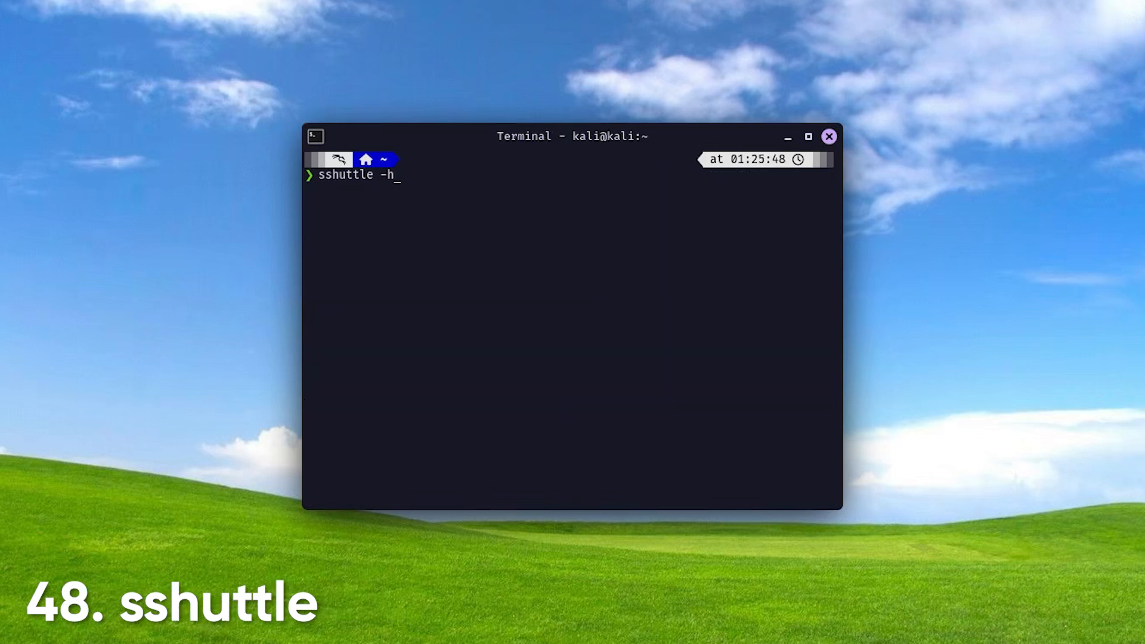
key("Return")
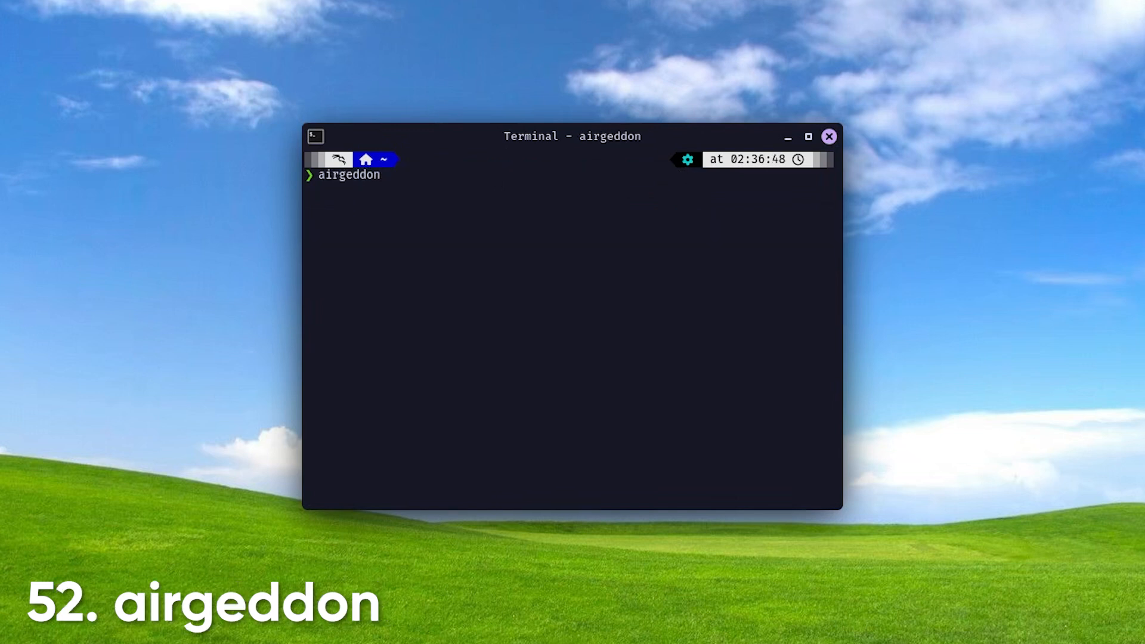
- Run mitm6, binwalk, scalpel -h and davtest on google.com, then review sslscan's protocol results
type("mitm6 -i wla")
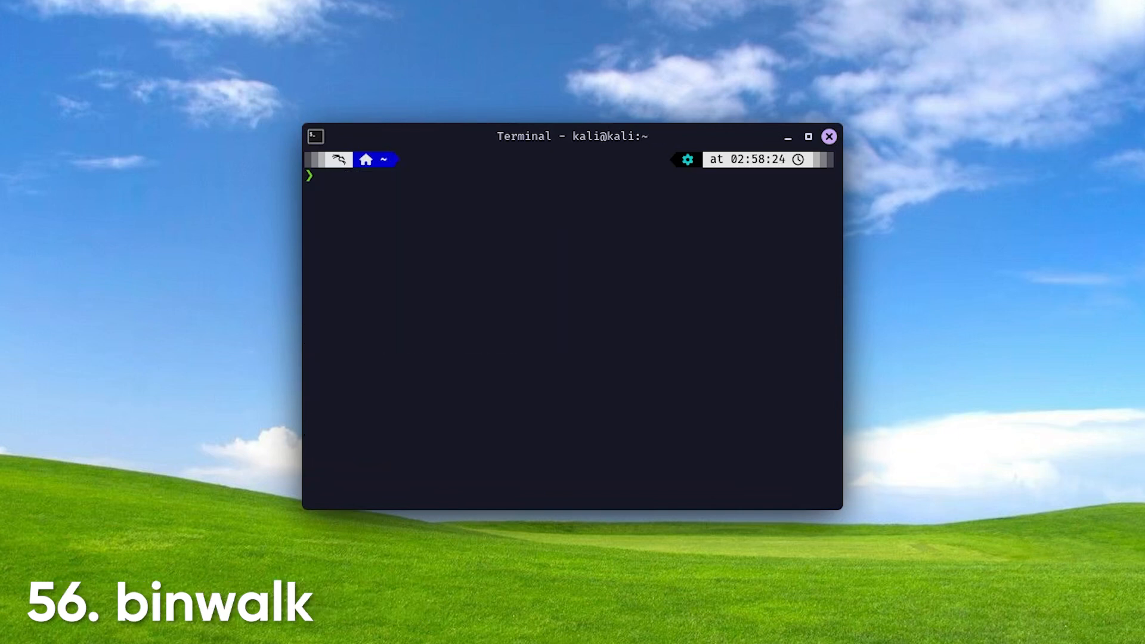
type("binwalk")
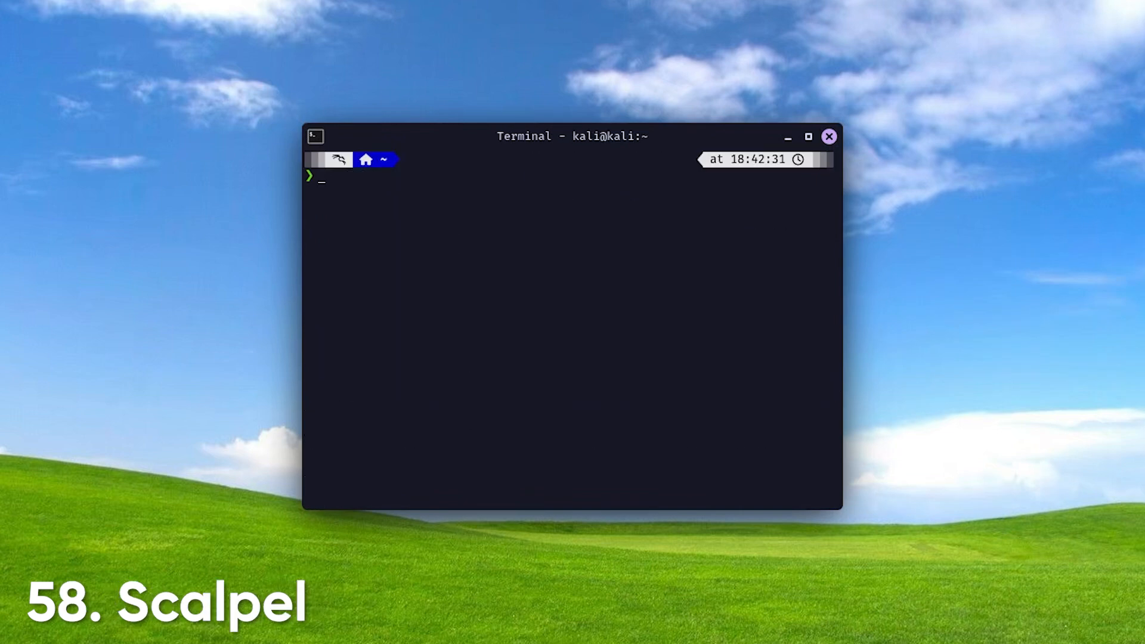
type("scalpel -h")
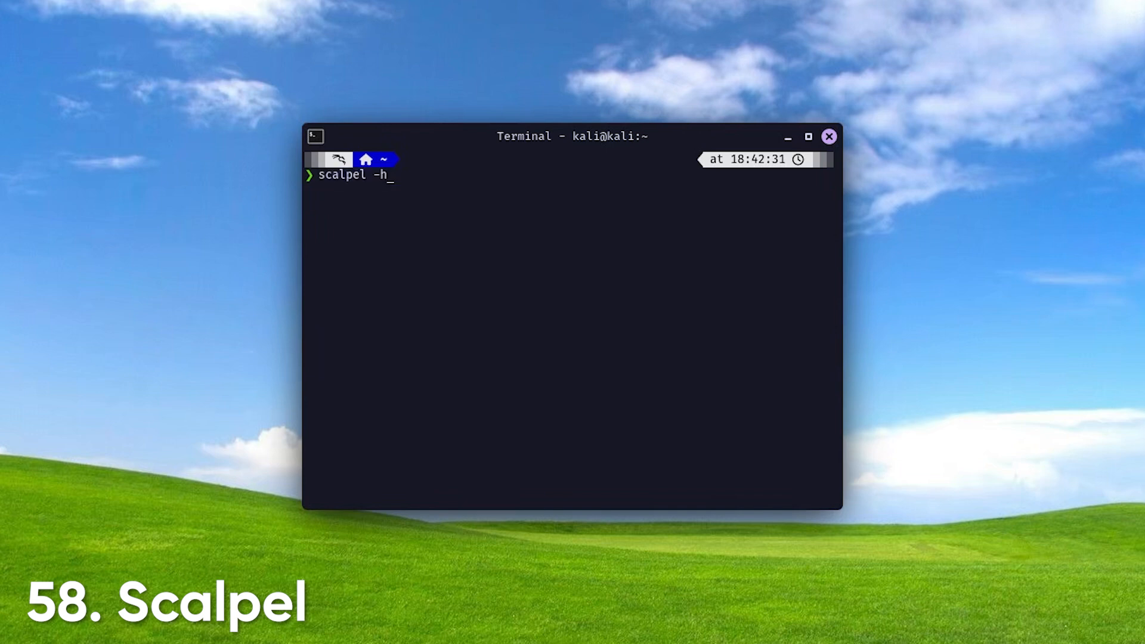
type("davtest -url http://google.com")
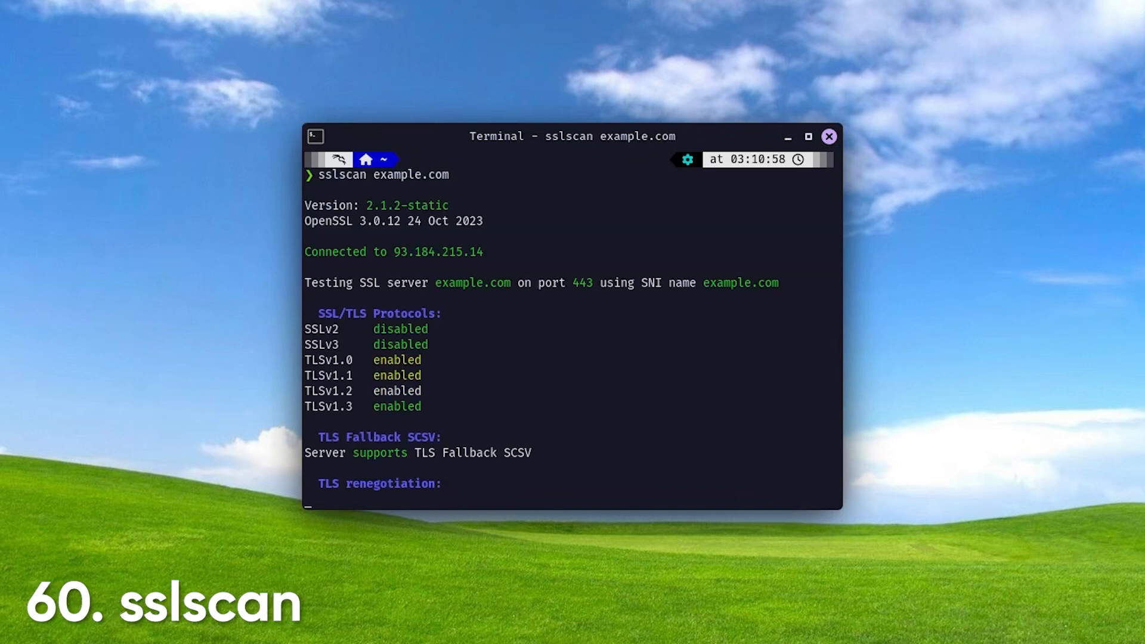
scroll("down", 3)
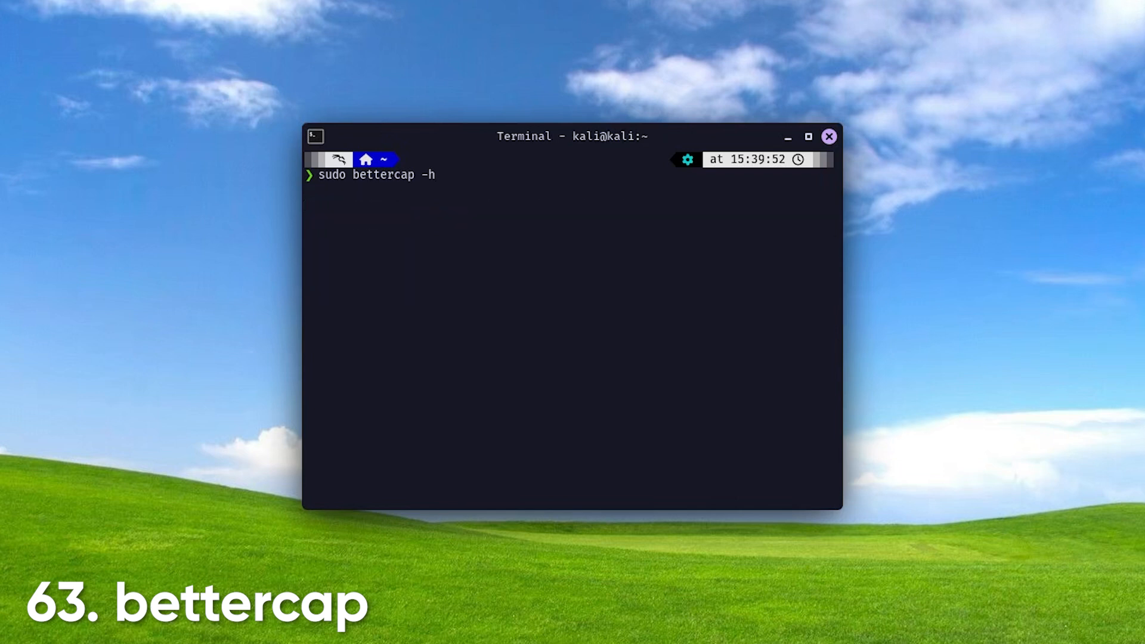
- List bettercap's options and launch ferret on eth0, opening the GNU Ferret window
key("Return")
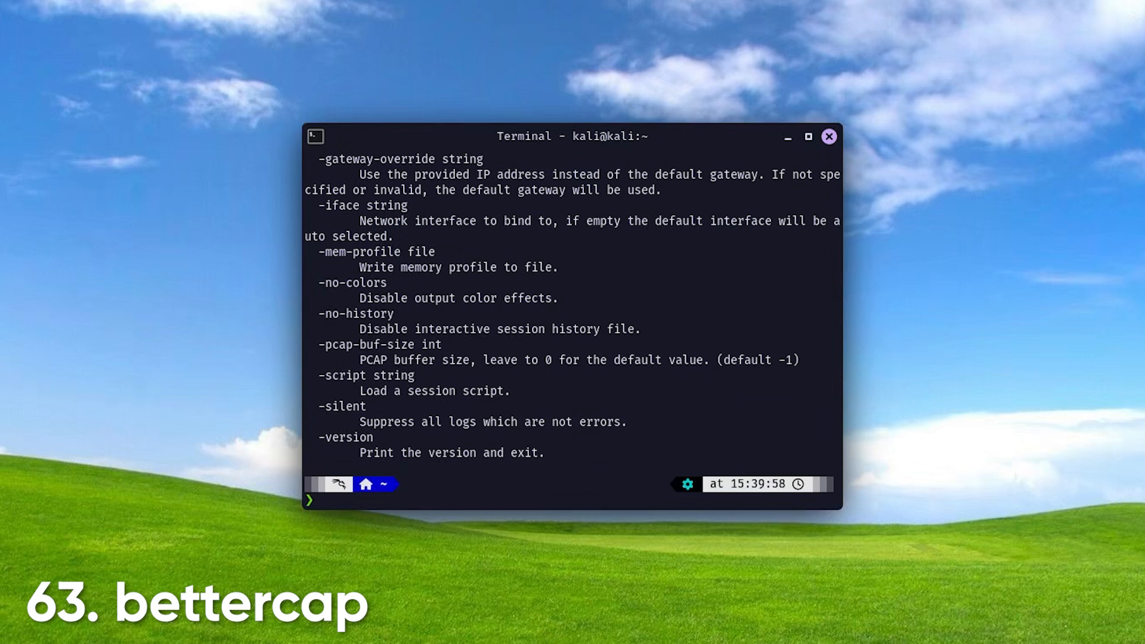
type("ferret -i eth0")
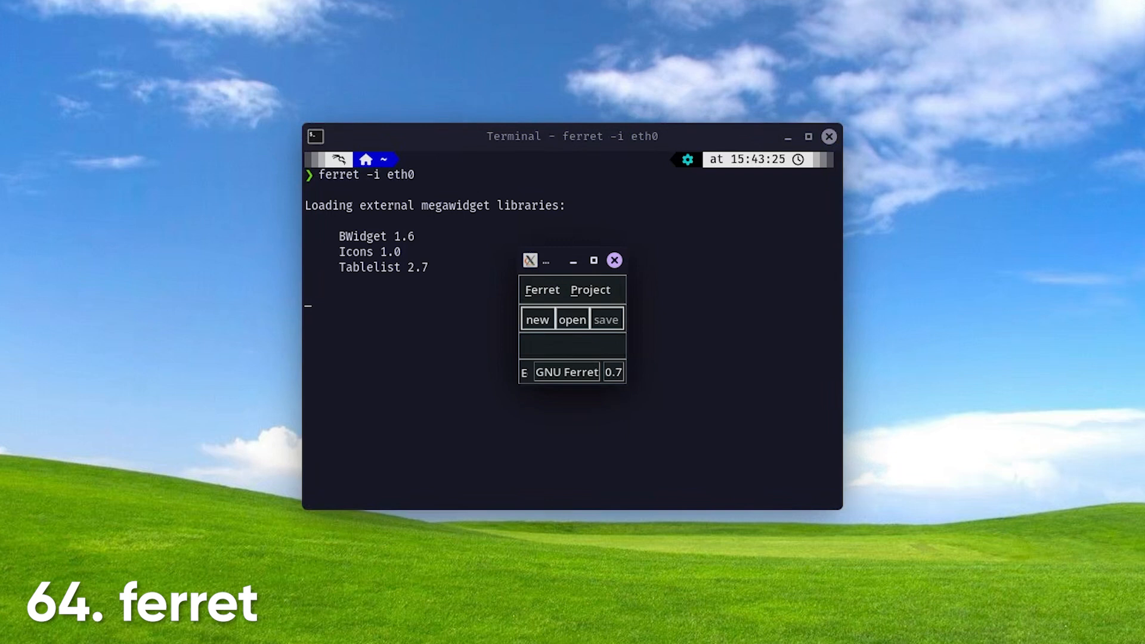
left_click(614, 260)
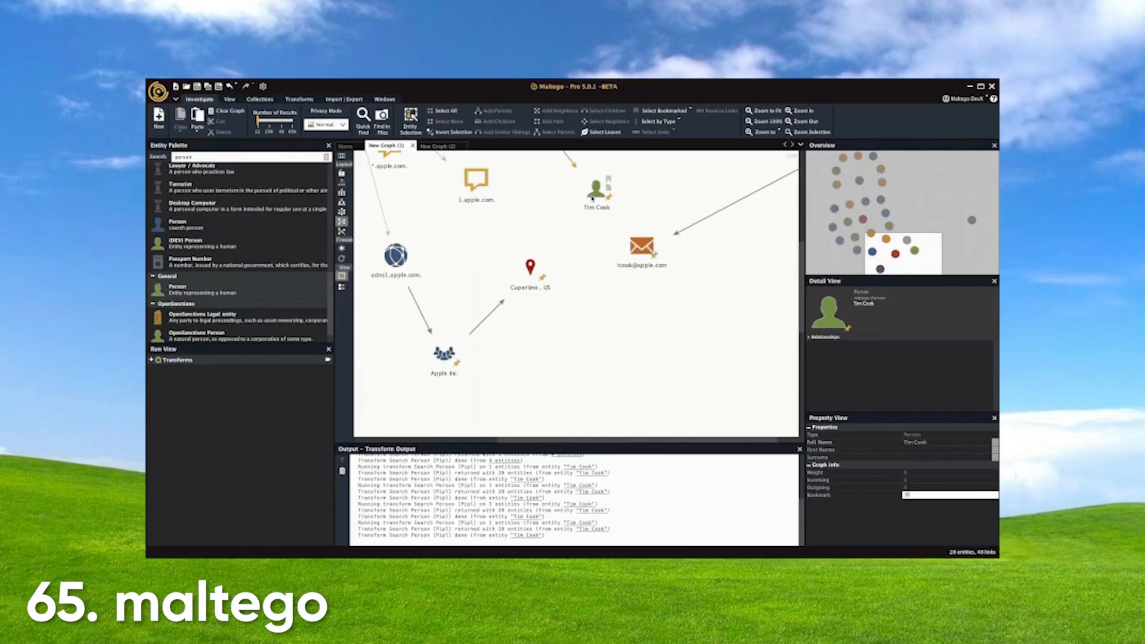
left_click(641, 247)
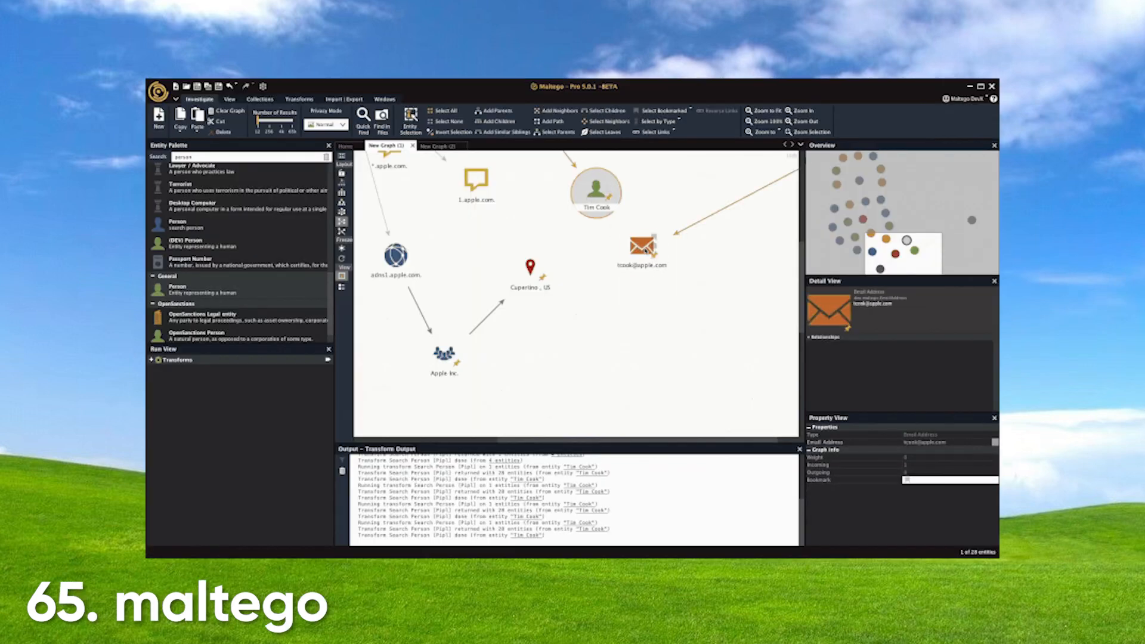
left_click(531, 270)
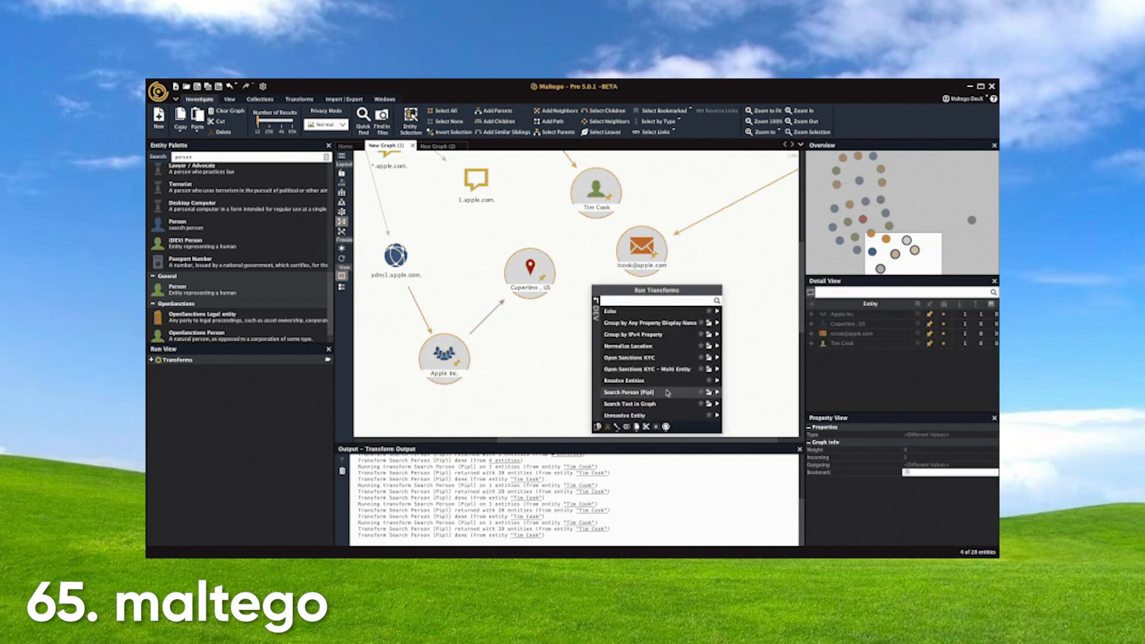
left_click(628, 392)
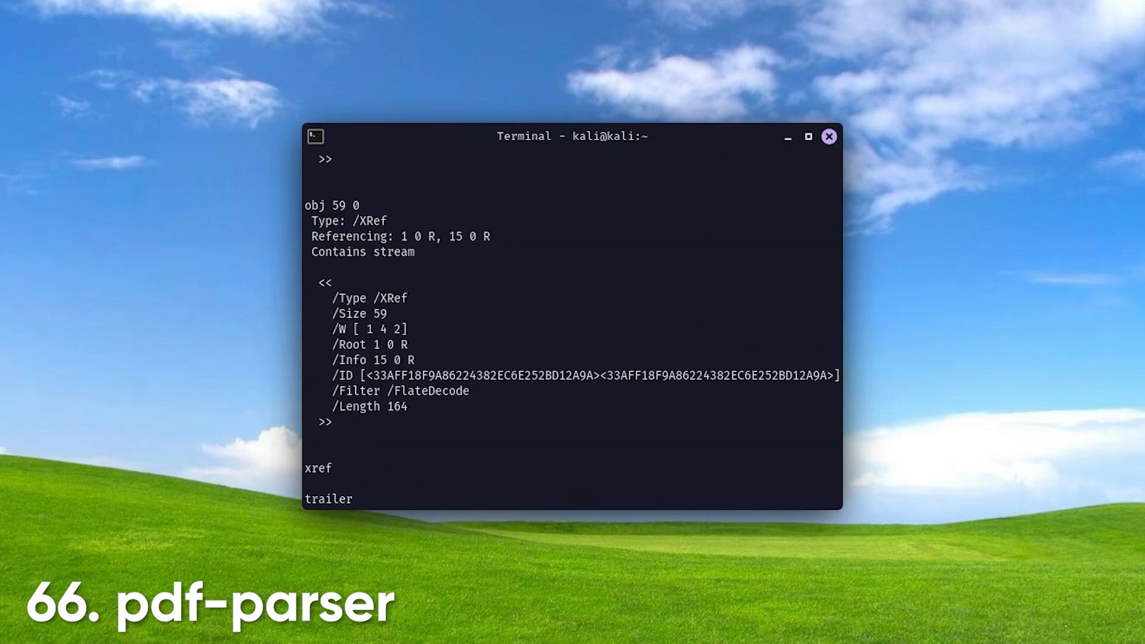
- Scroll through pdf-parser output, enter atk6-address6, and review yara's help option list
scroll("down", 3)
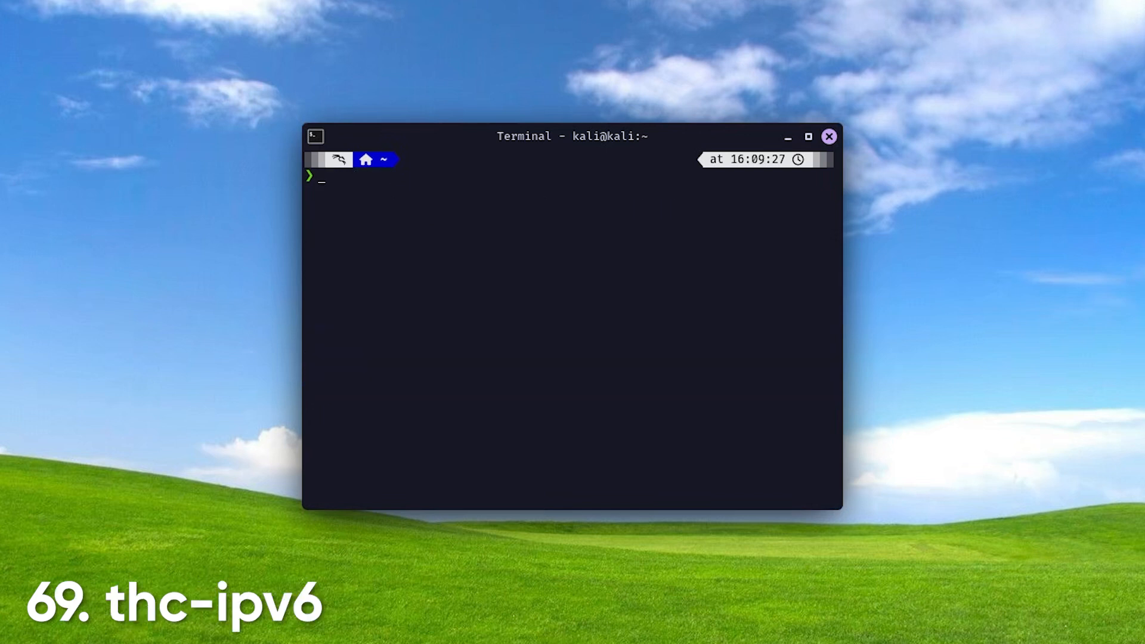
type("atk6-address6")
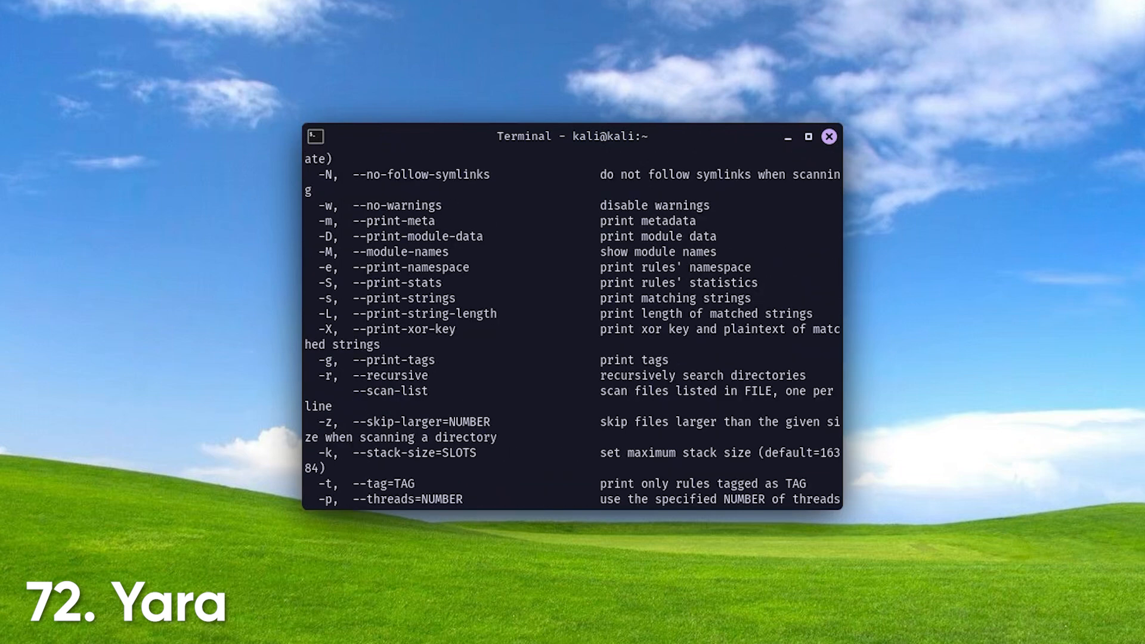
scroll("up", 3)
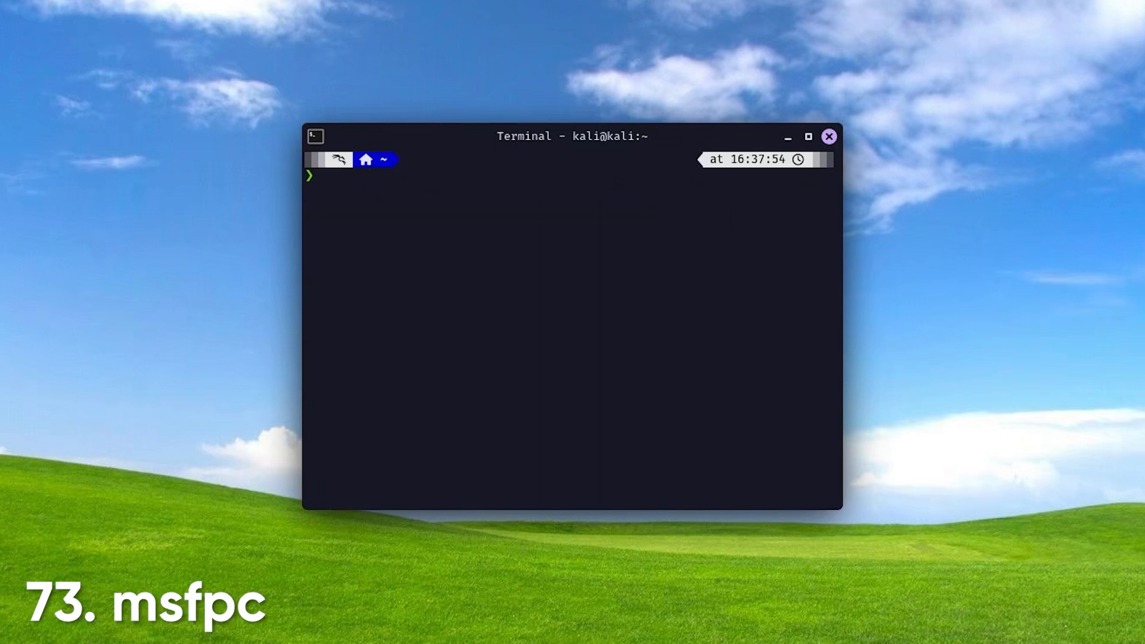
- Enter msfpc, then run mac-robber on /mnt/disk saving output to timestamps.txt
type("msfpc")
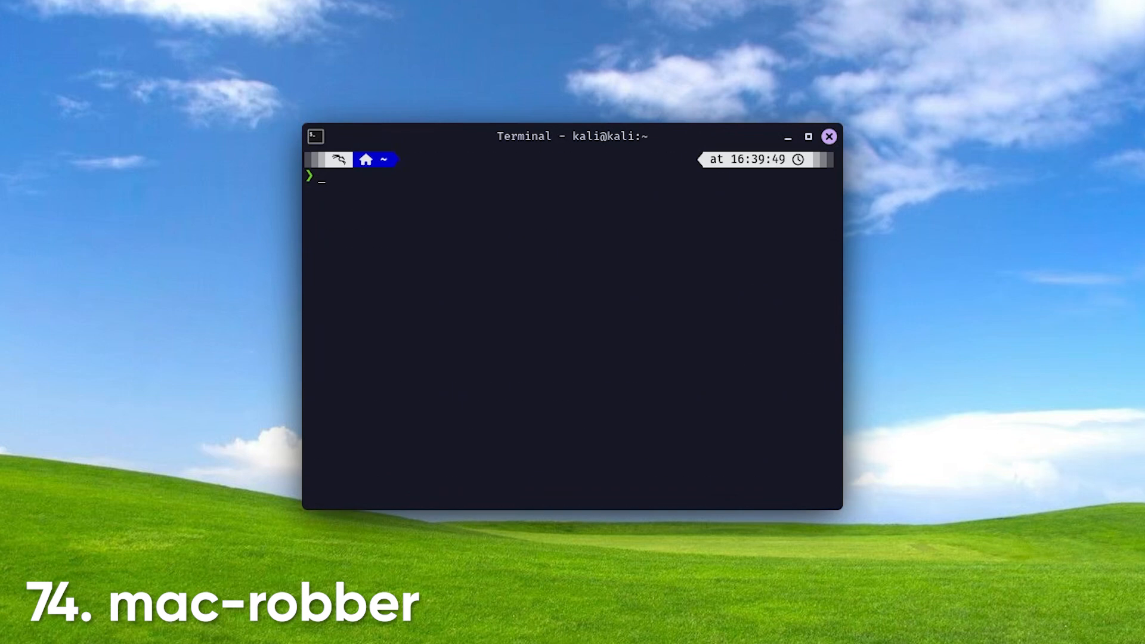
type("mac-robber /mnt/disk > timestamps.txt")
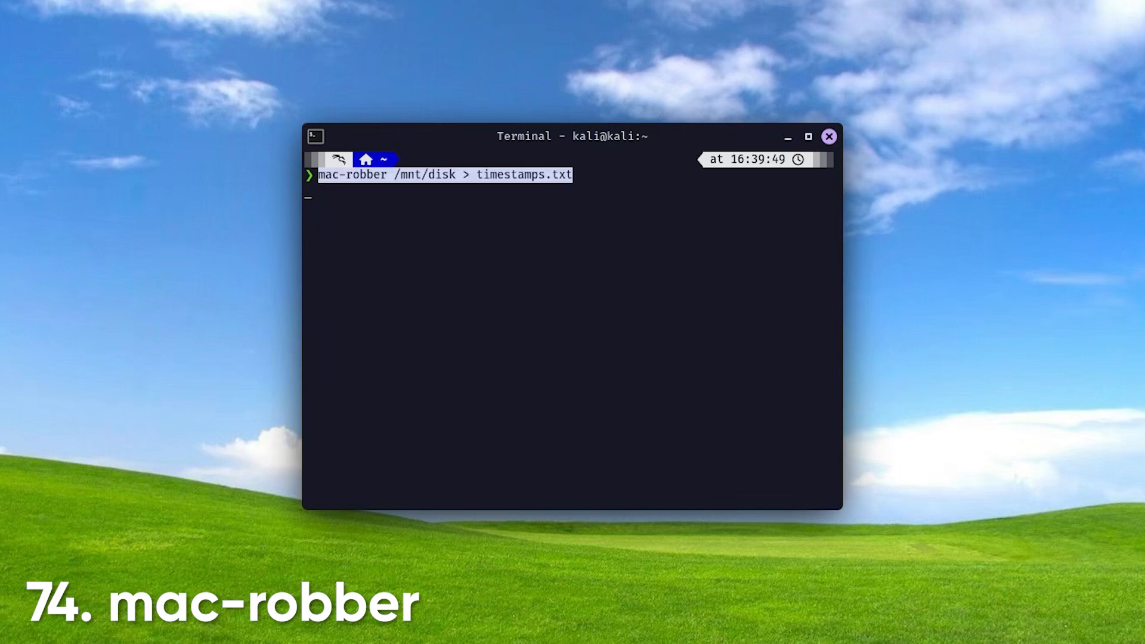
key("Return")
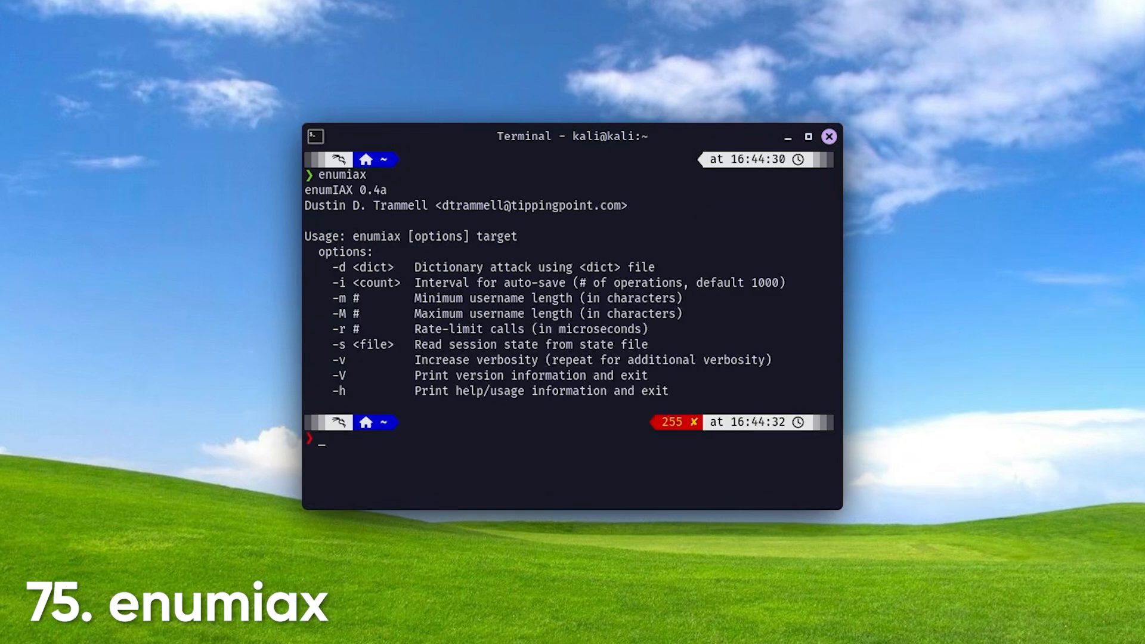
- Run enumiax on 192.168.1.50 and sudo wifiphisher, then show SPARTA's Brute tab
type("enumiax 192.168.1.50")
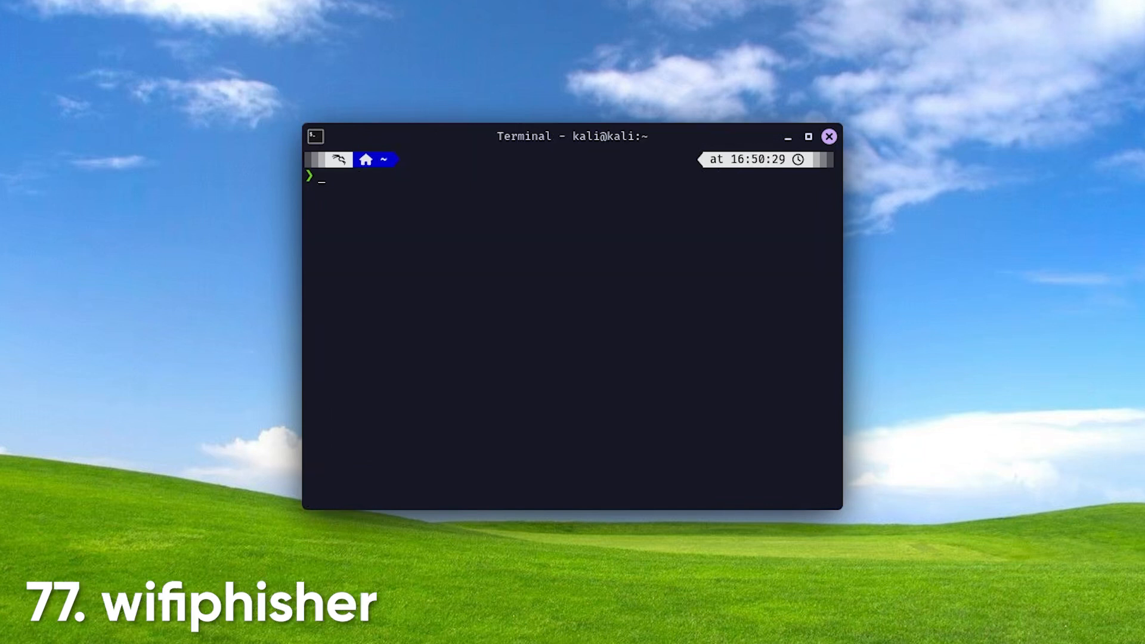
type("sudo wifiphisher")
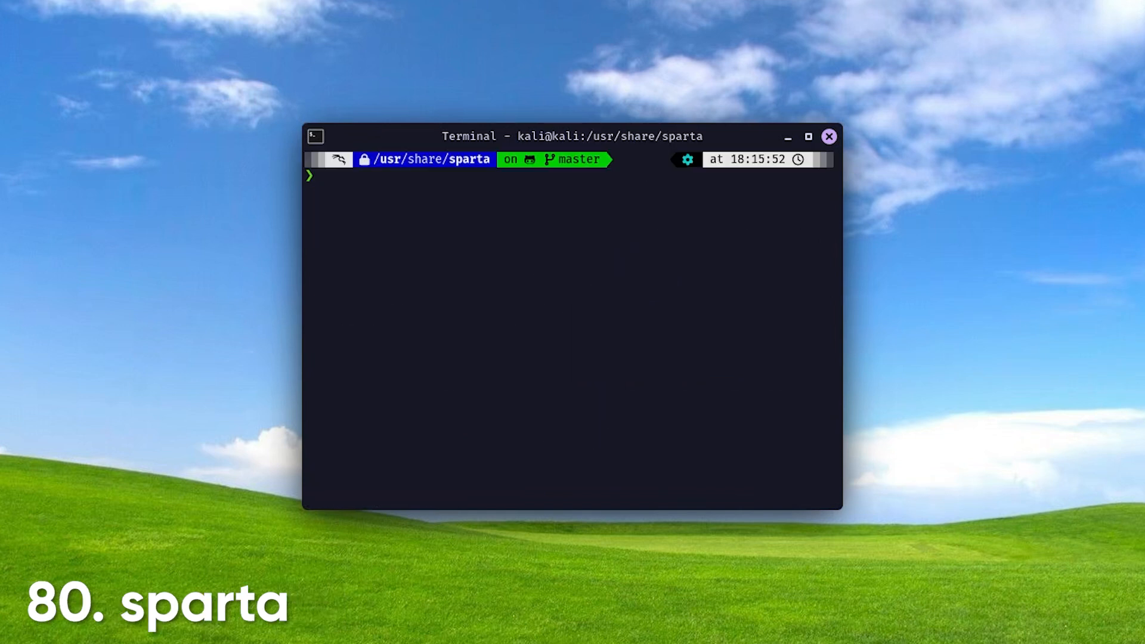
type("python sparta.py")
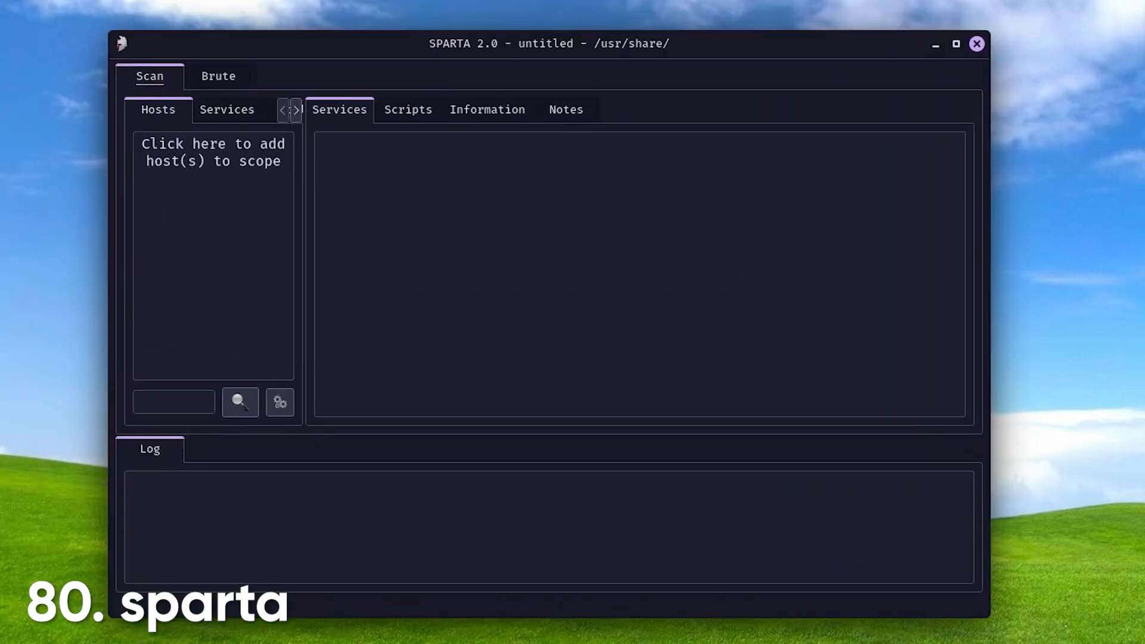
left_click(218, 76)
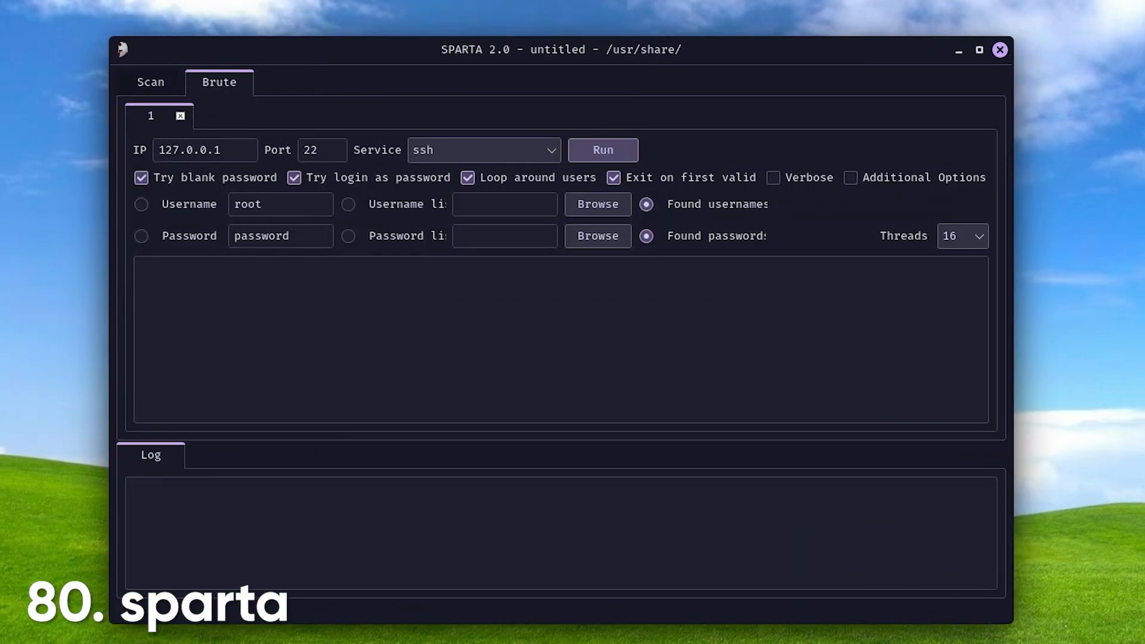